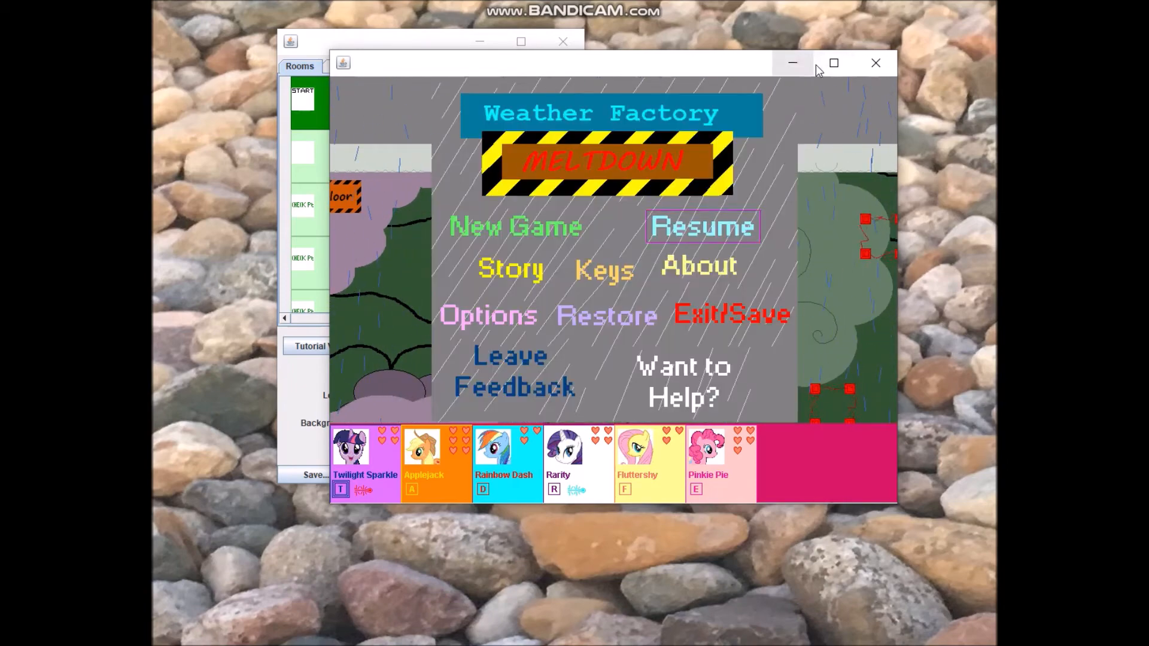
Exit the test game without saving and open Twilight Sparkle's character settings
left_click(730, 314)
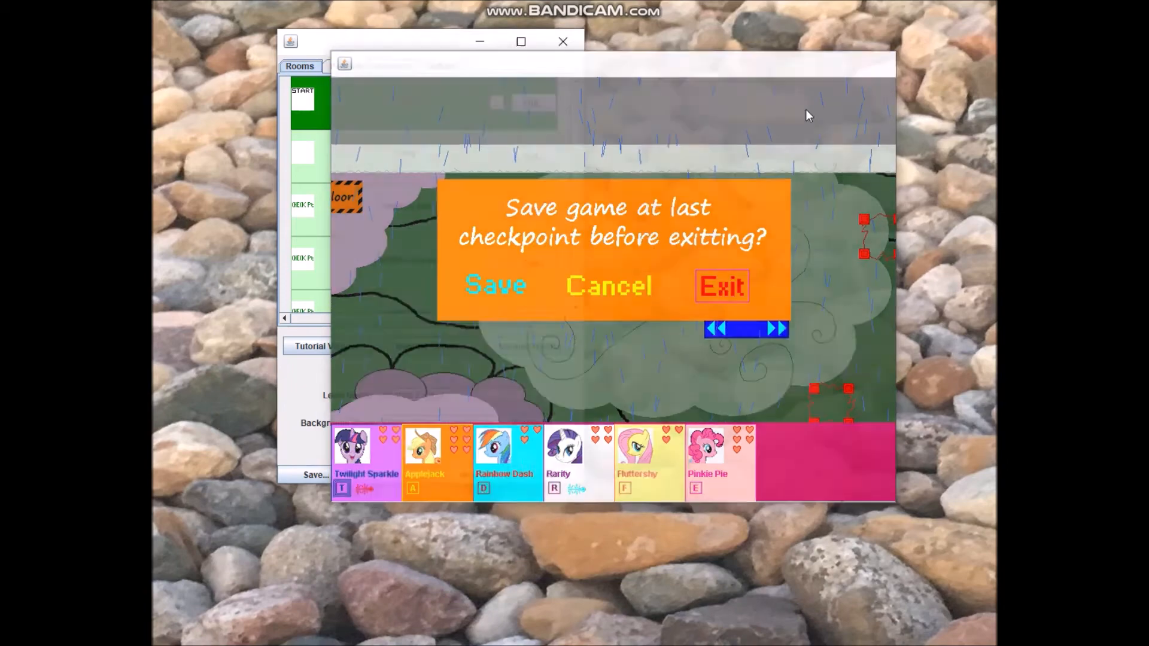
left_click(720, 286)
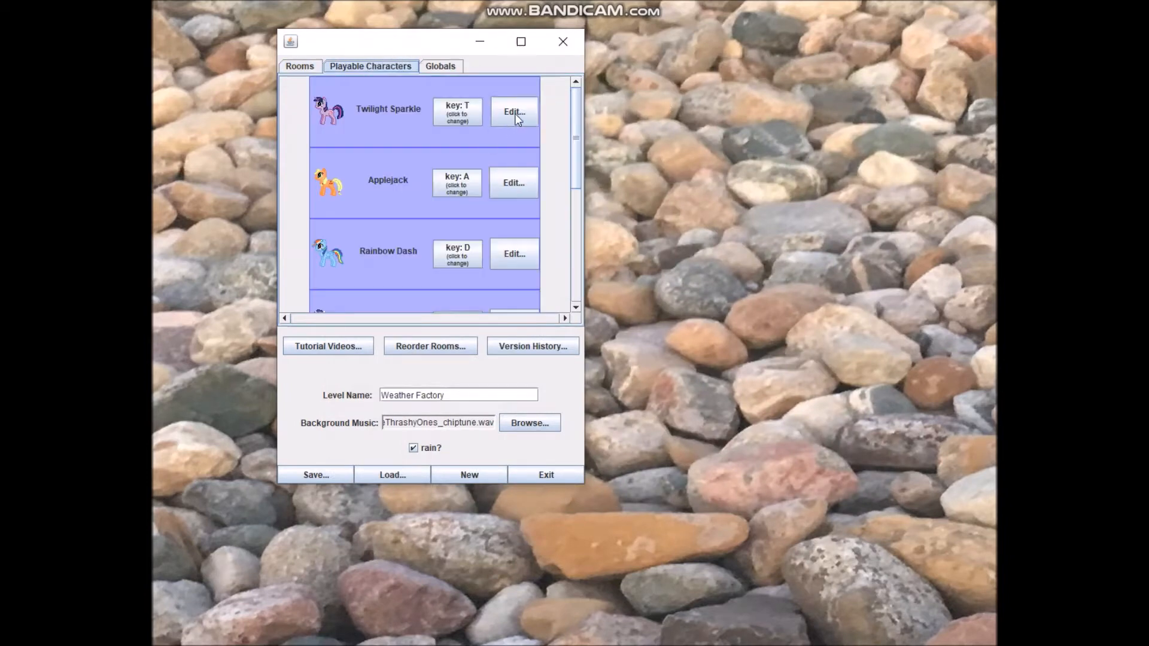
mouse_move(400, 125)
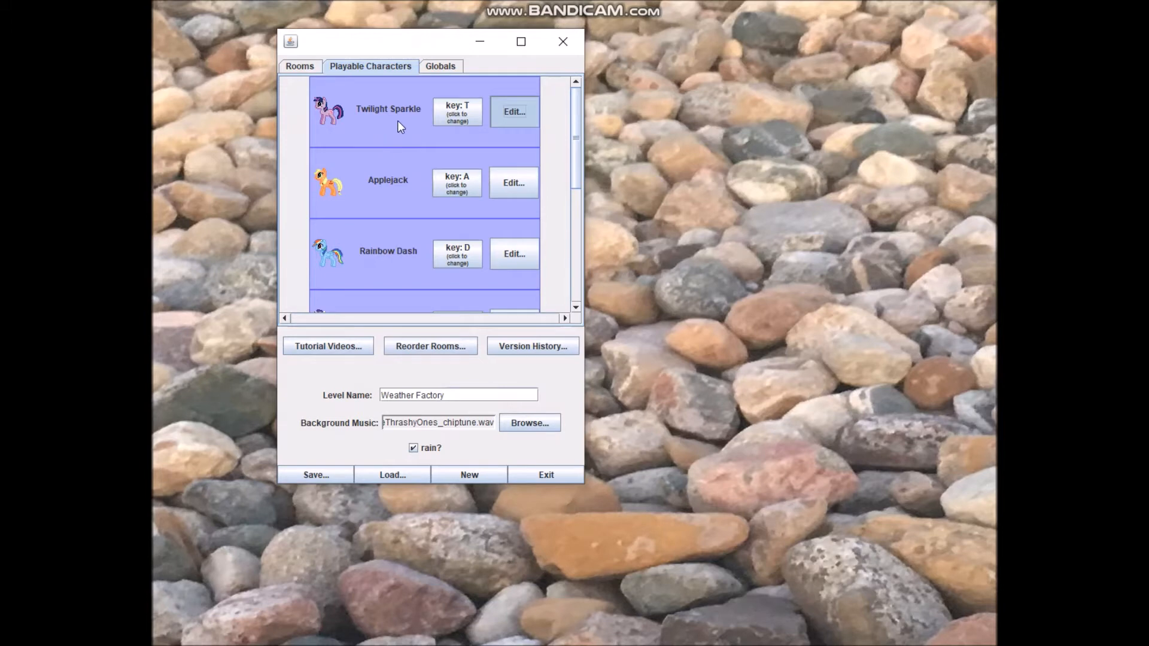
left_click(513, 111)
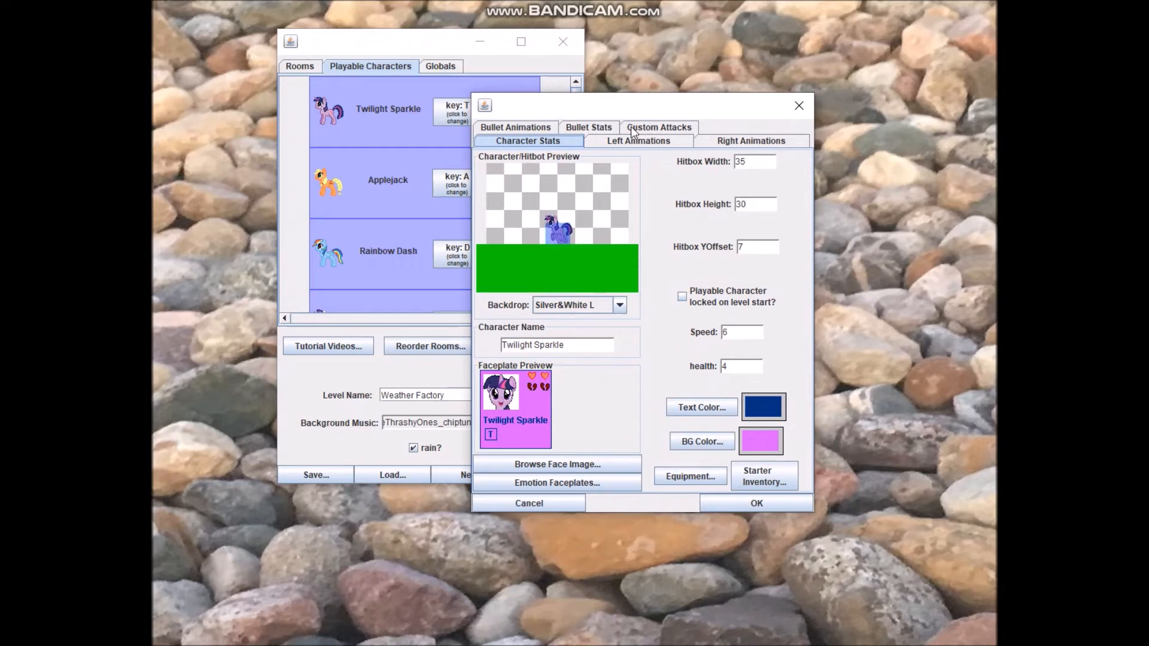
Show Twilight Sparkle's custom attacks list with Flame and Stun Ray
left_click(657, 127)
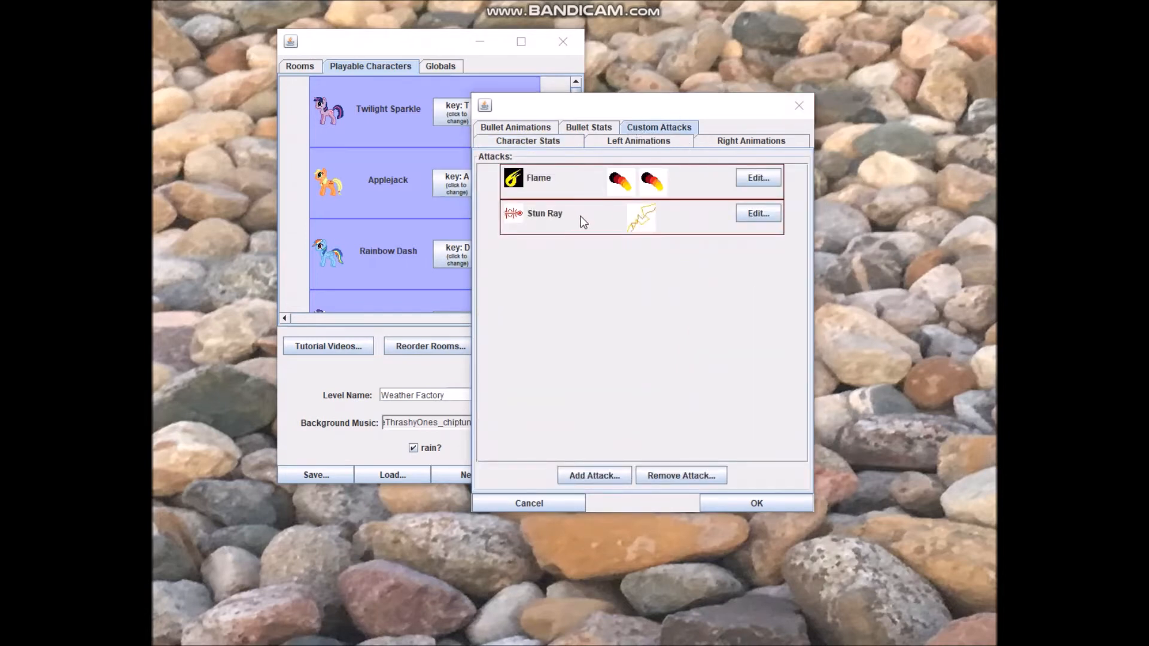
mouse_move(653, 186)
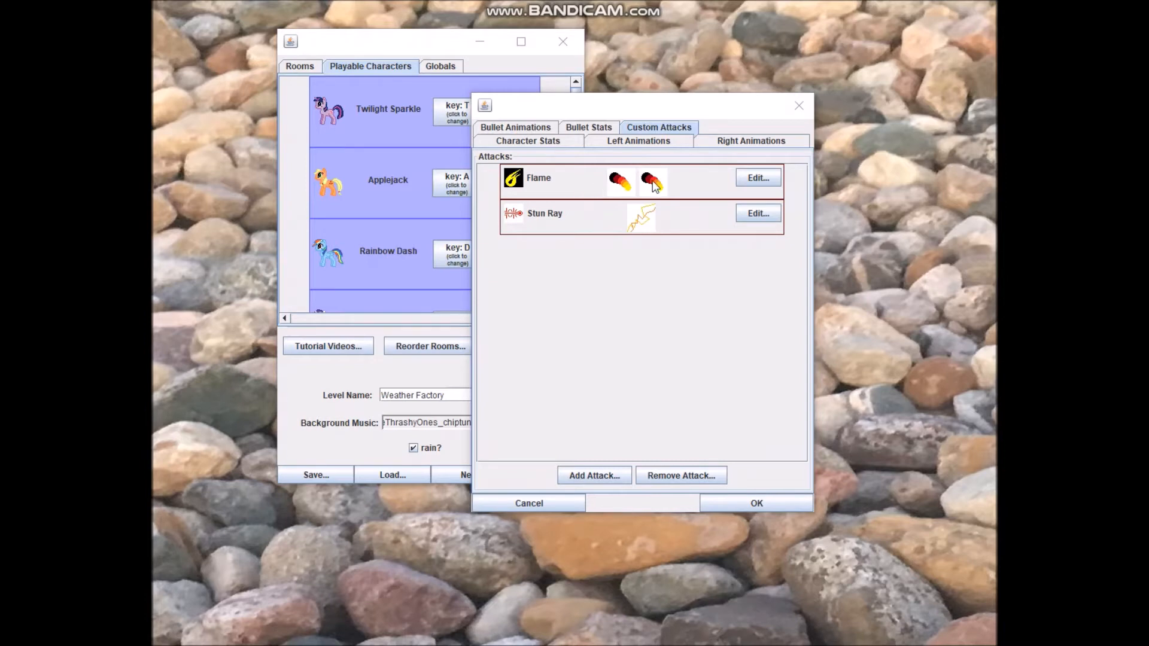
mouse_move(618, 200)
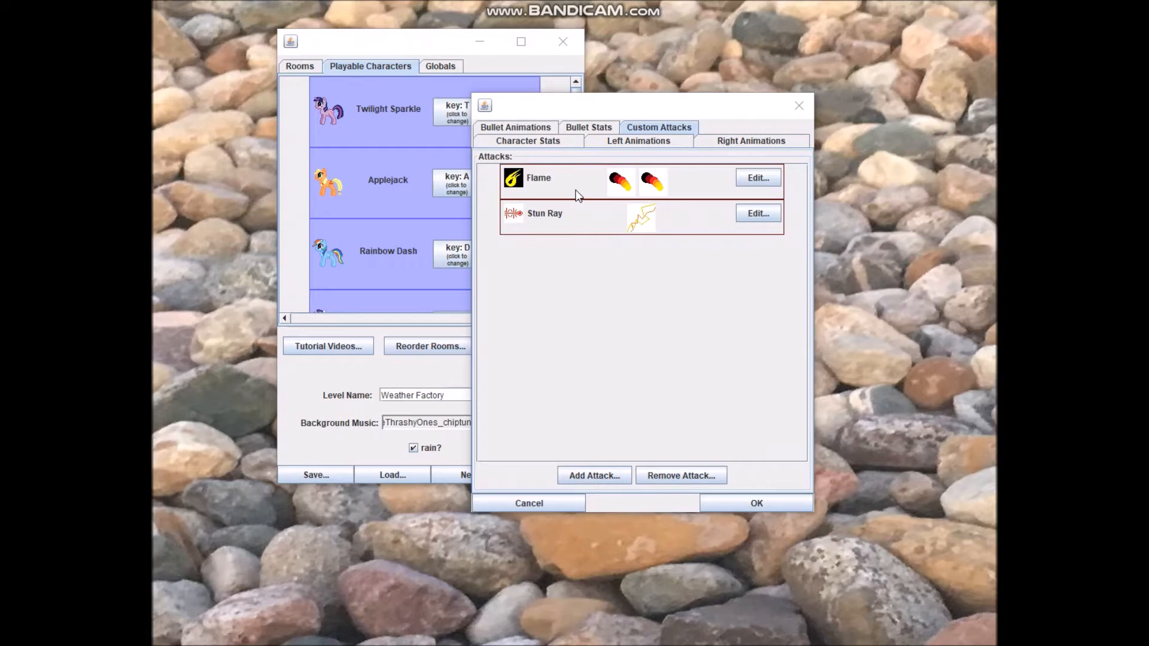
mouse_move(569, 194)
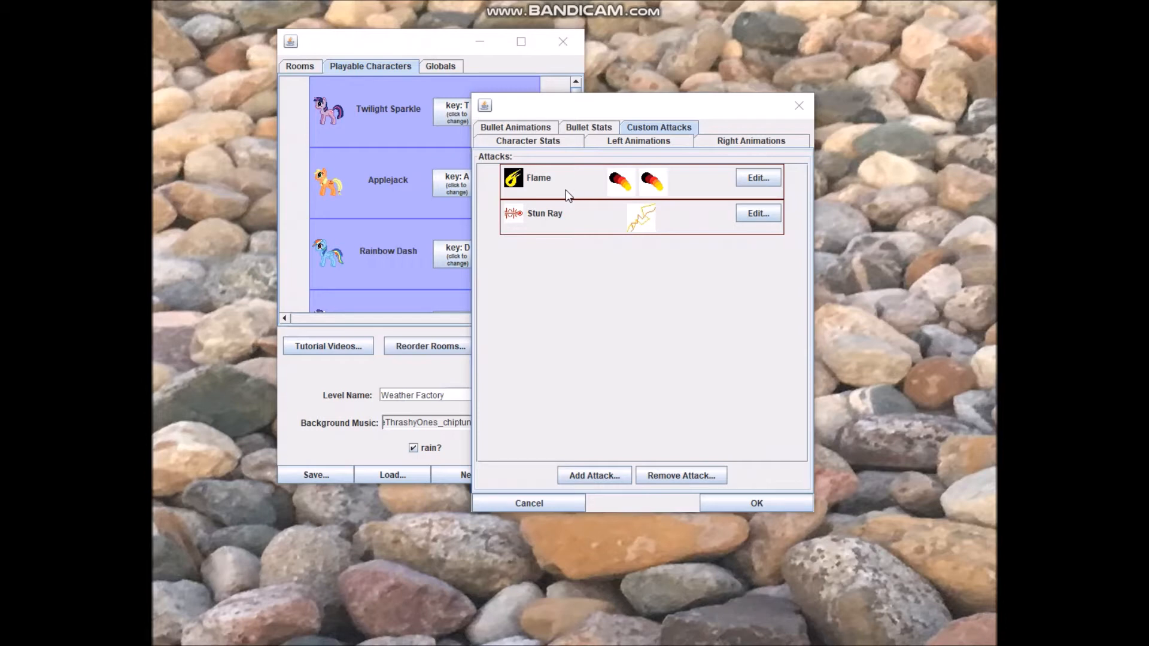
mouse_move(521, 213)
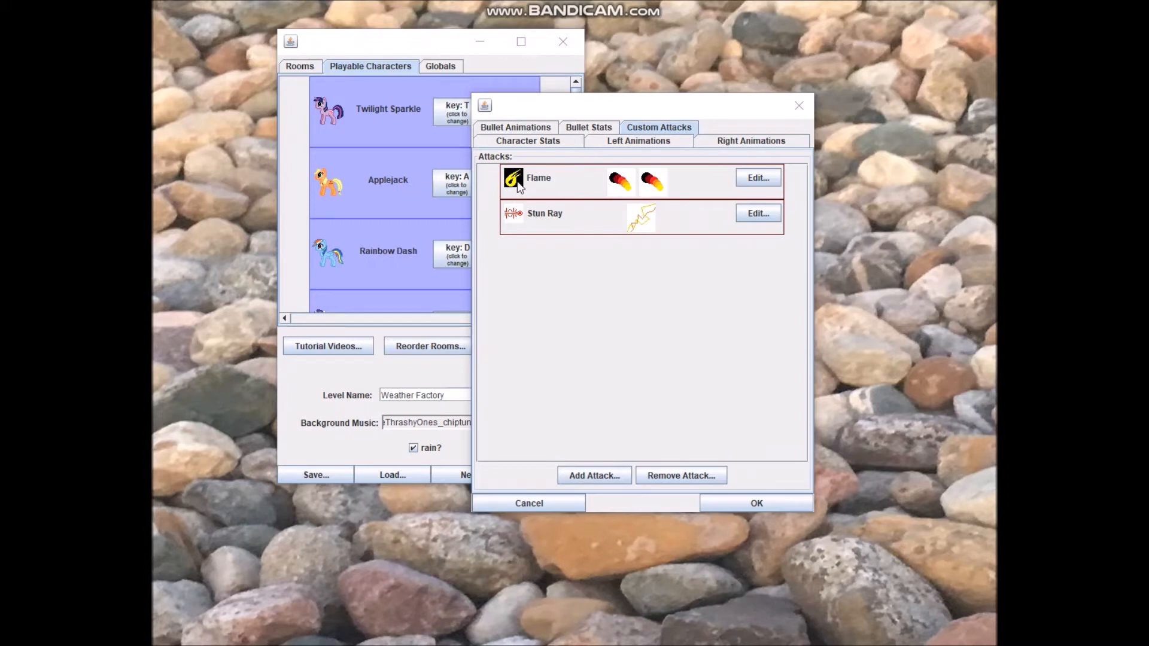
mouse_move(511, 217)
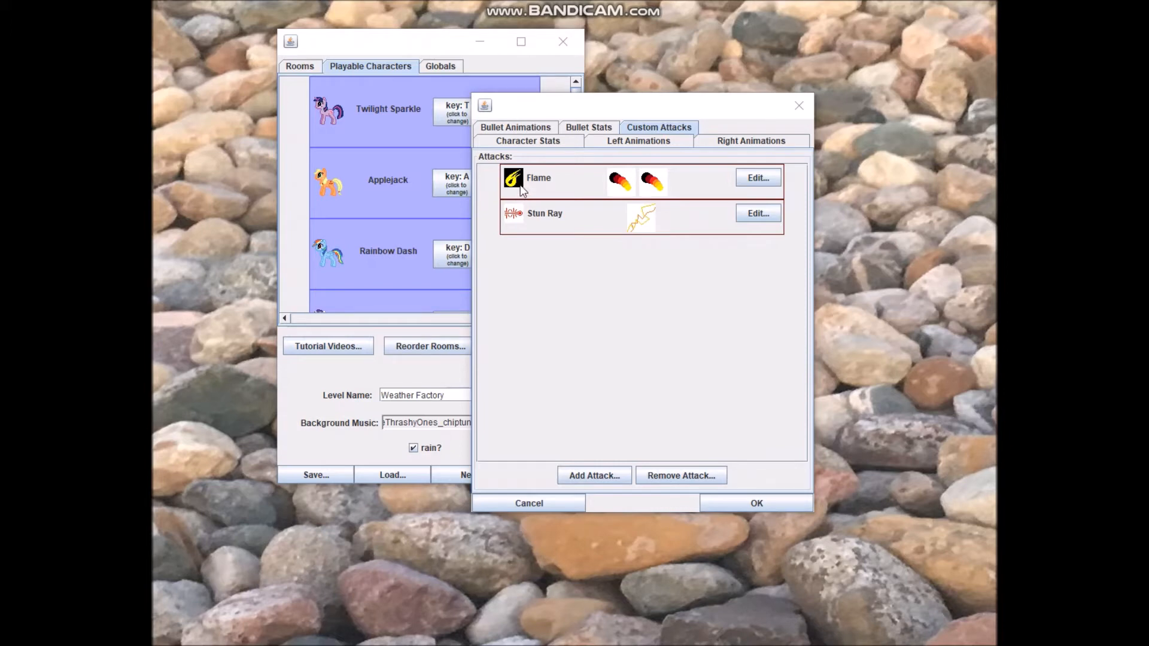
mouse_move(523, 234)
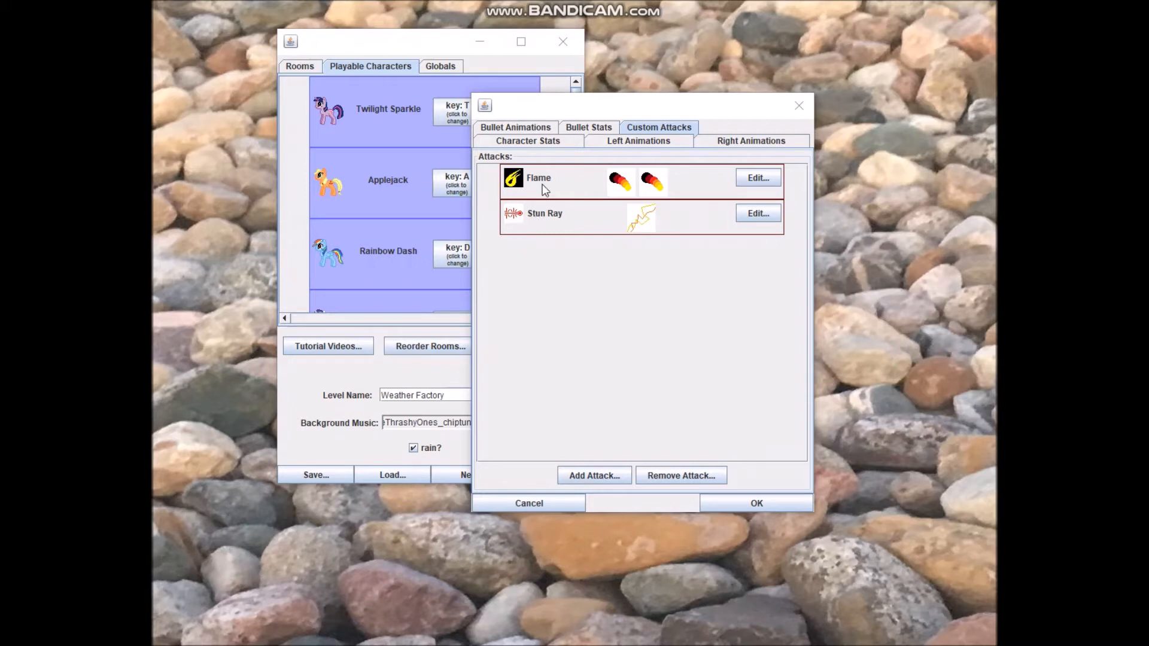
mouse_move(553, 220)
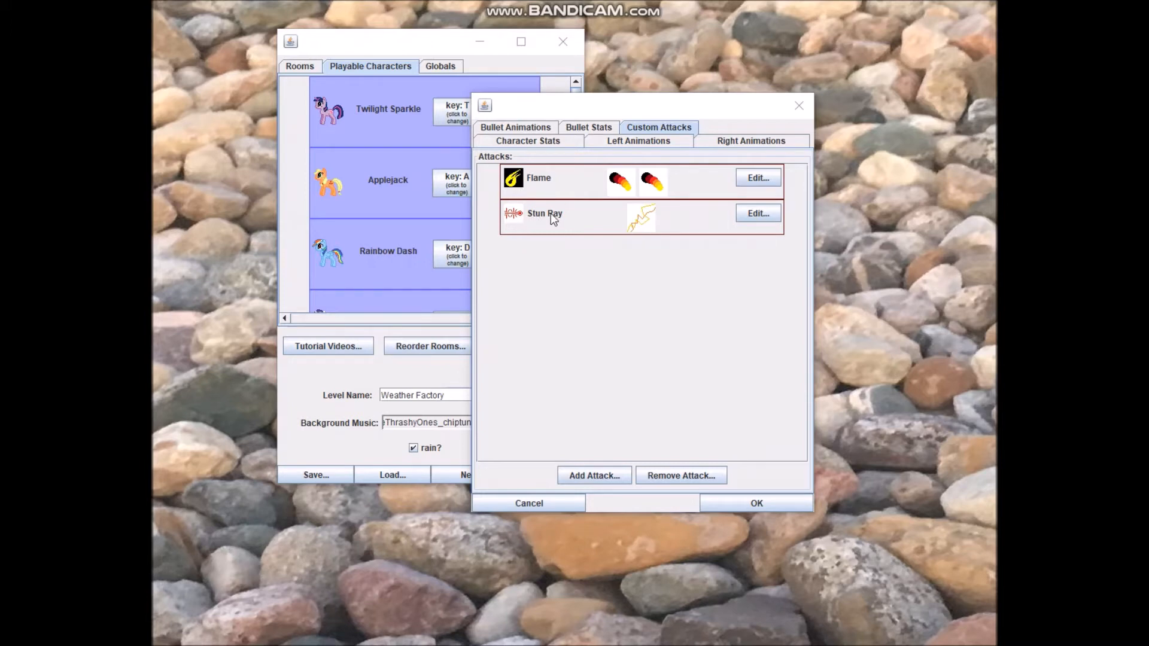
mouse_move(636, 221)
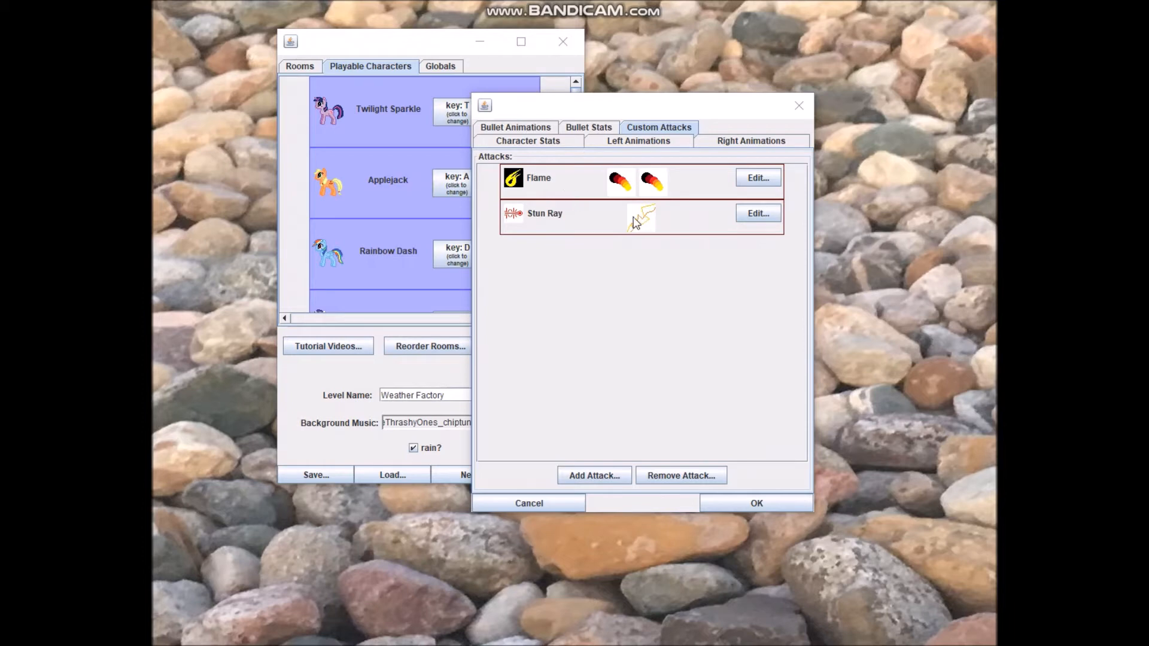
mouse_move(589, 227)
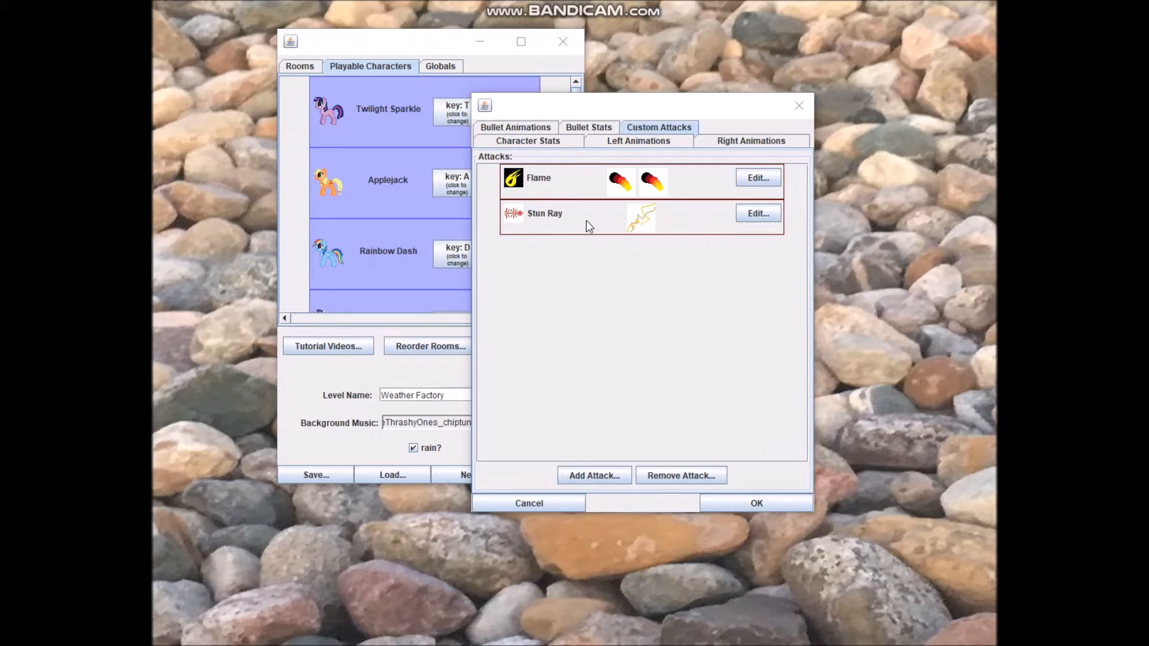
mouse_move(583, 227)
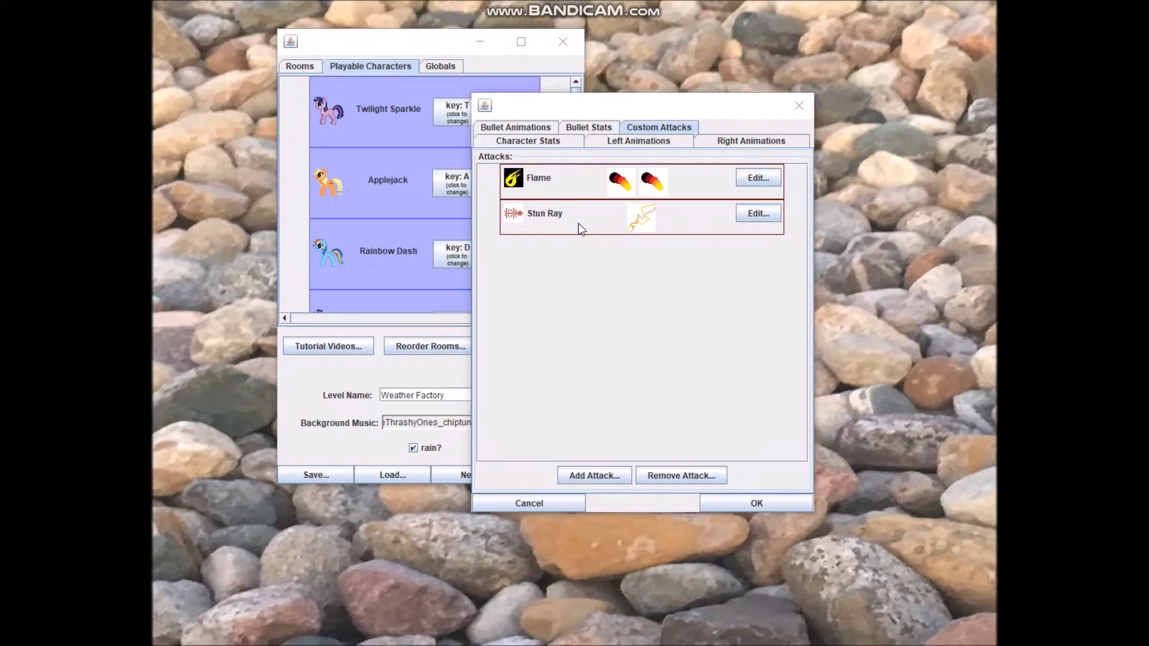
mouse_move(577, 237)
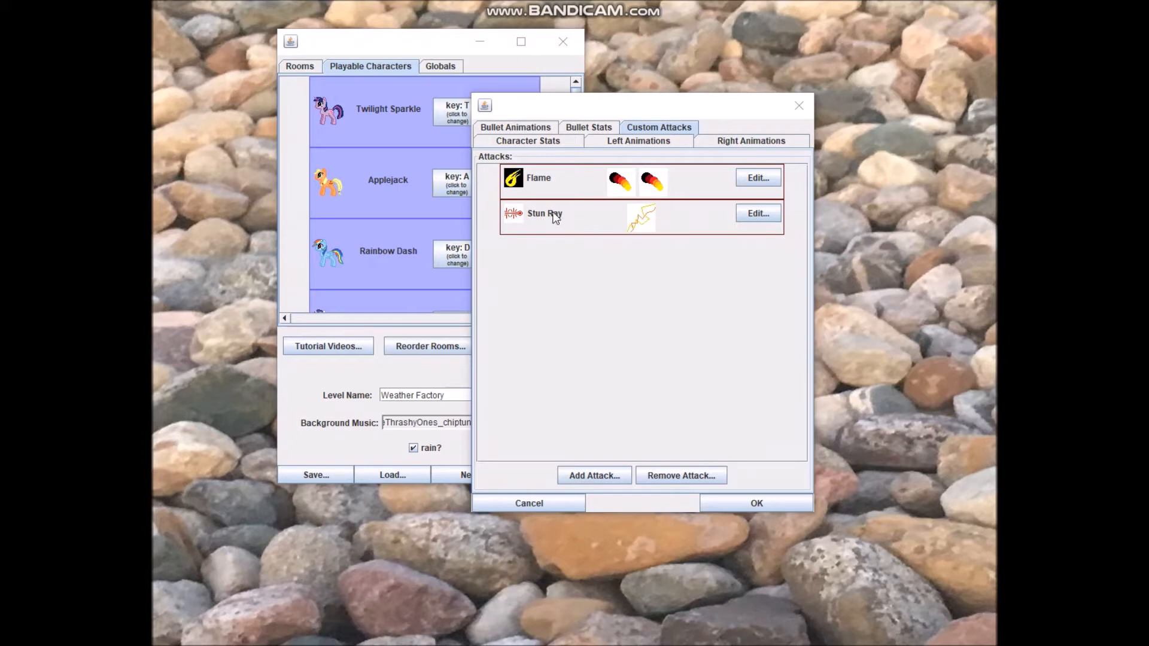
mouse_move(530, 224)
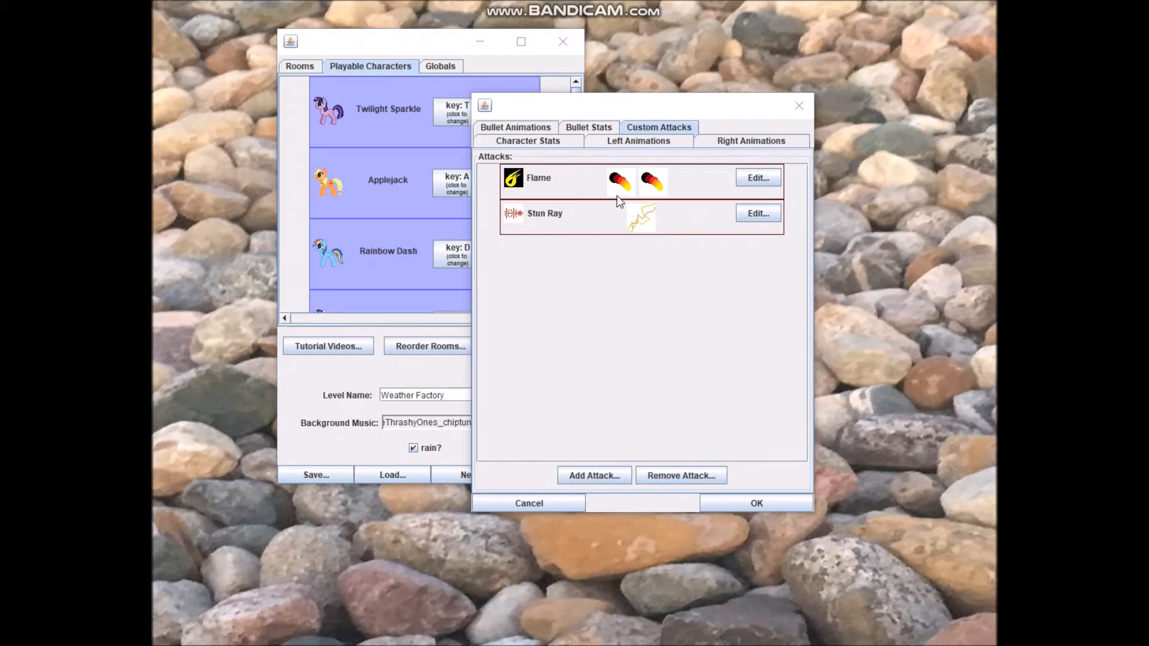
mouse_move(638, 191)
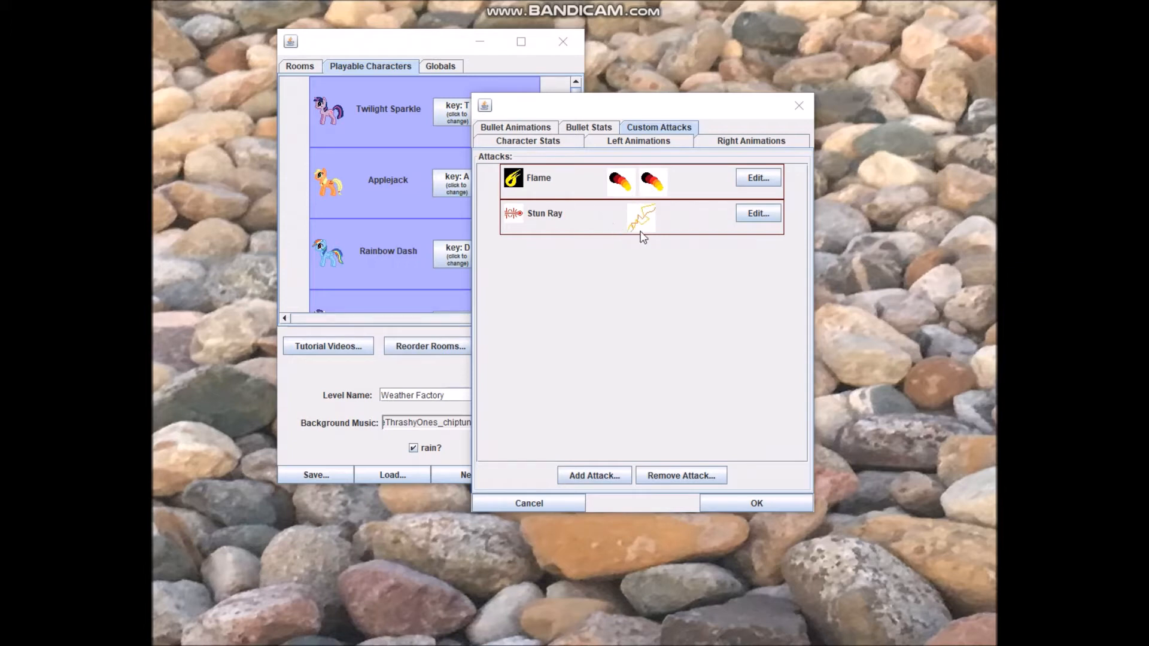
mouse_move(747, 236)
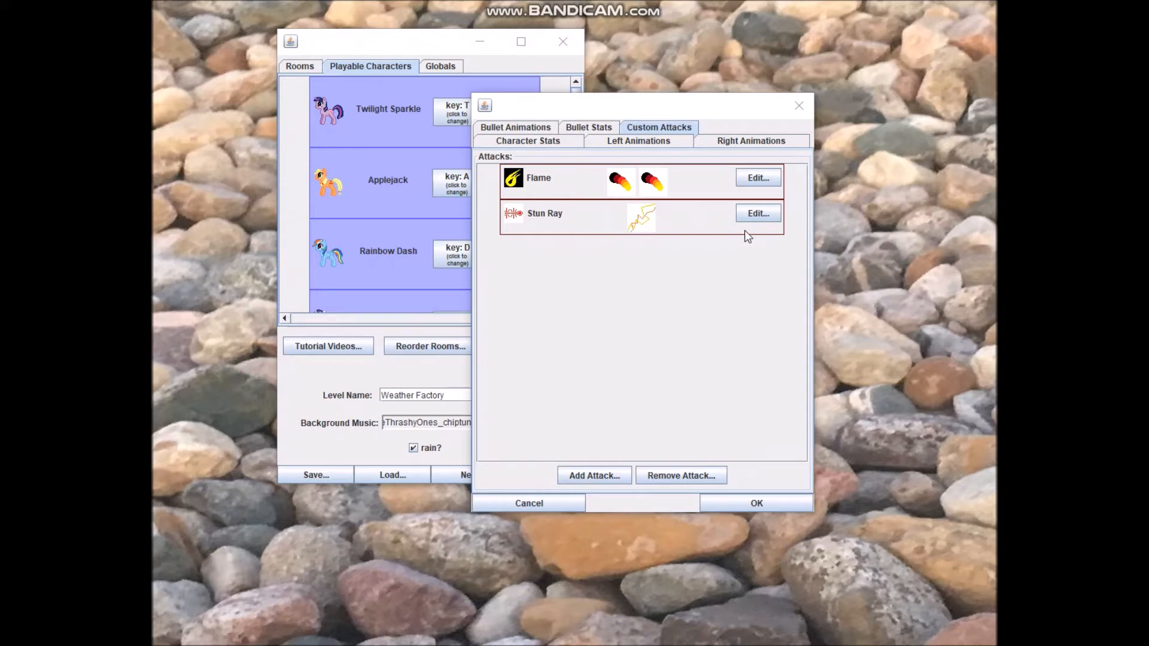
Open the Stun Ray attack editor showing its Arcane sub-attack and 175 ms cooldown
left_click(758, 213)
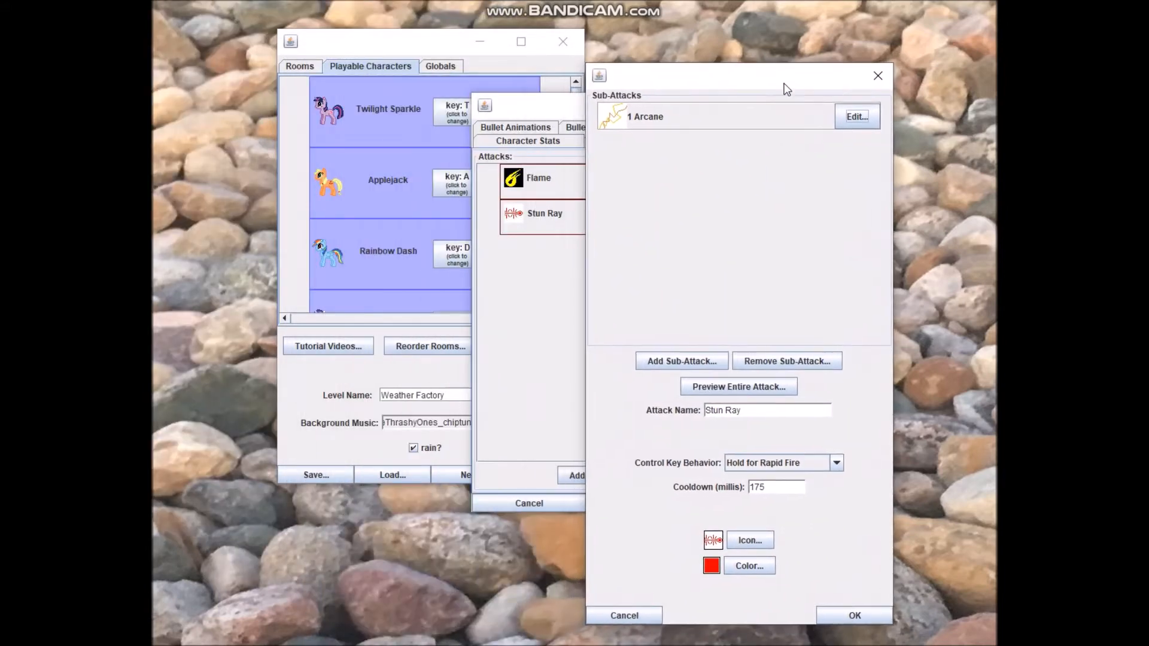
mouse_move(733, 433)
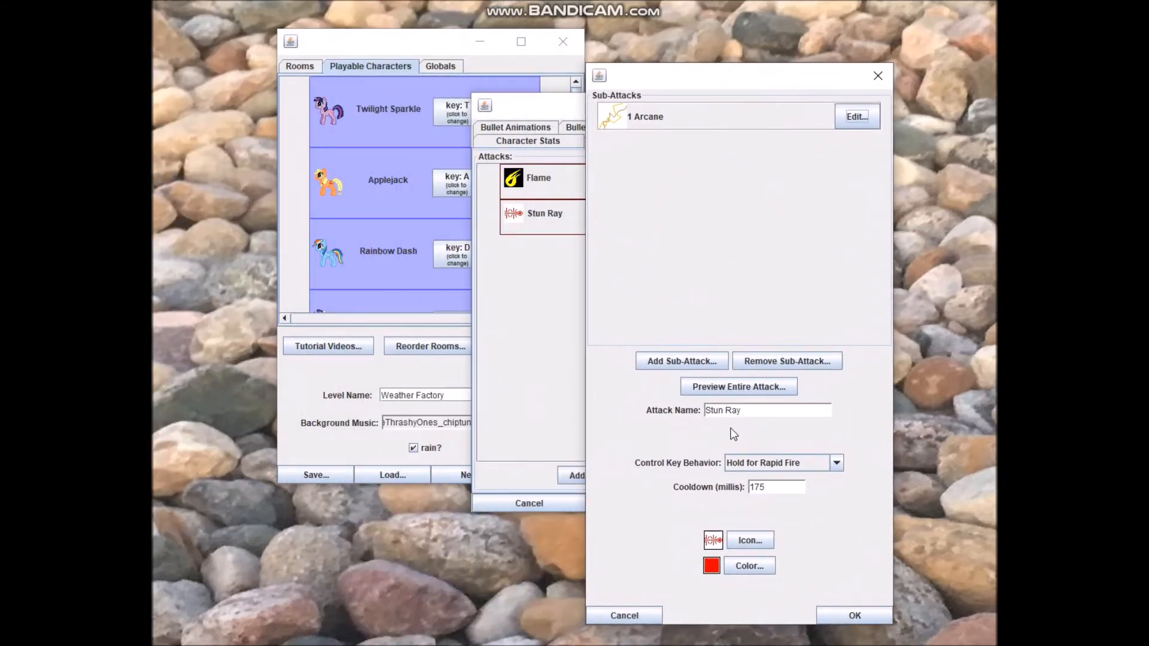
mouse_move(707, 426)
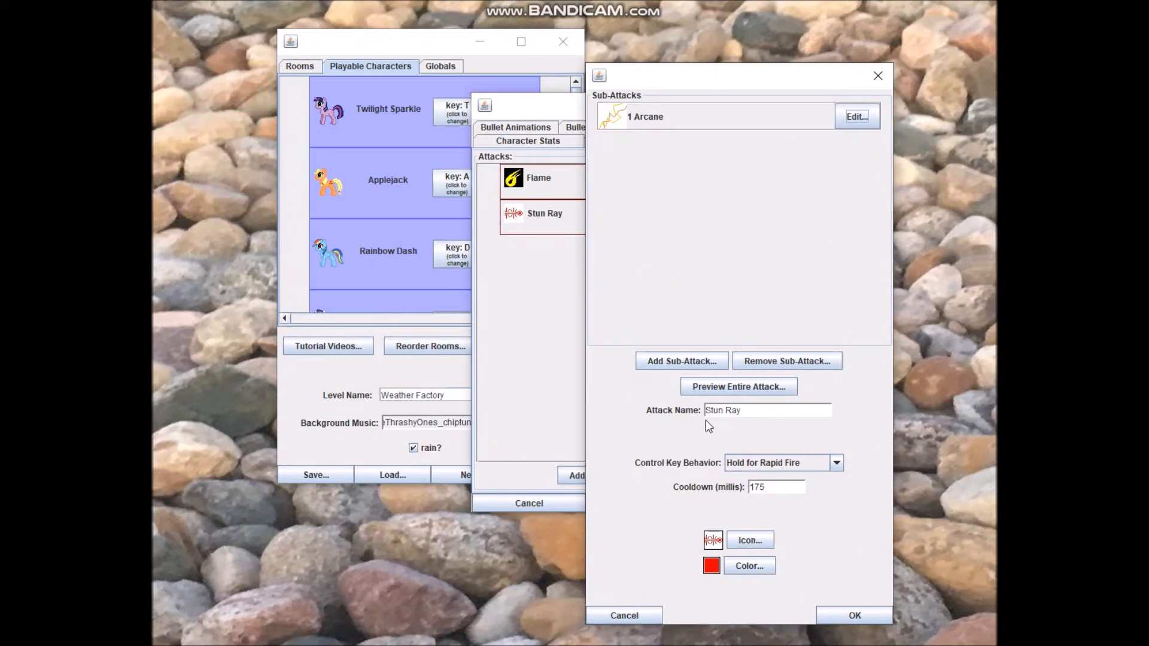
mouse_move(816, 474)
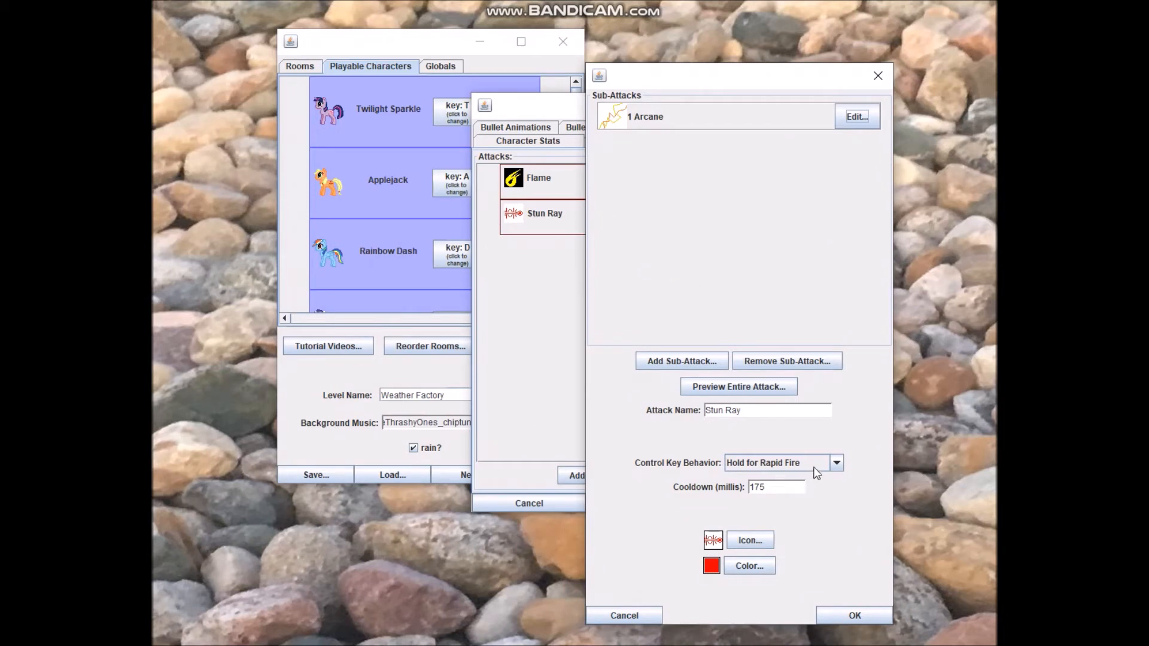
List Stun Ray's control key behaviours: Tap, Trigger During Hold, Rapid Fire, Release to Fire
left_click(836, 462)
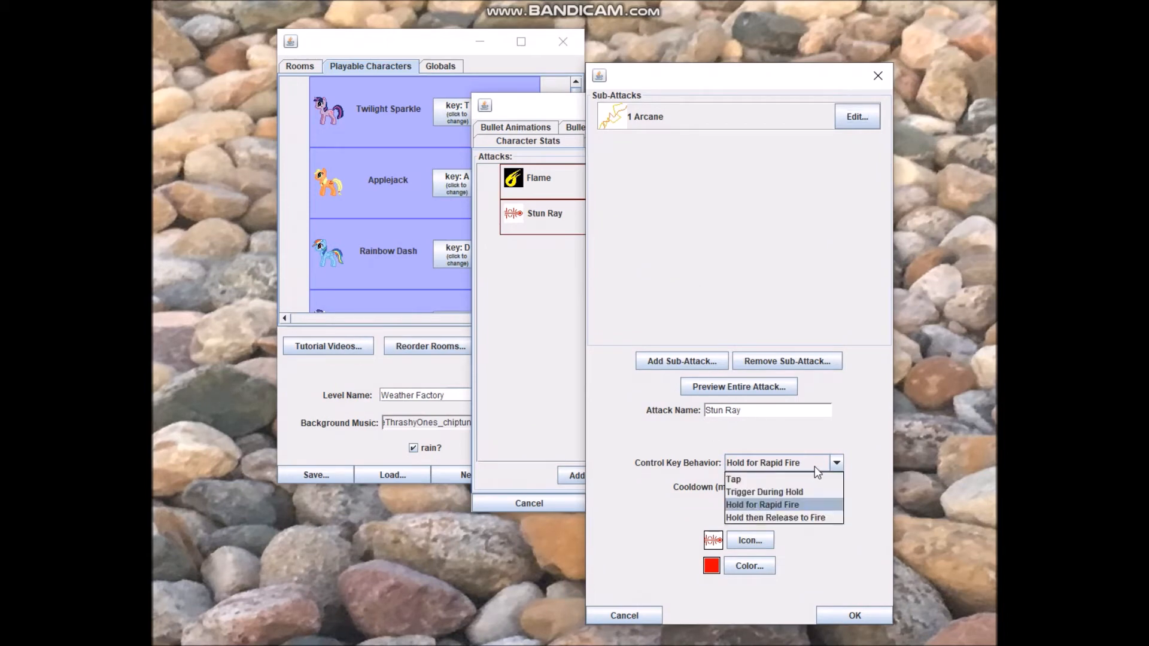
mouse_move(836, 463)
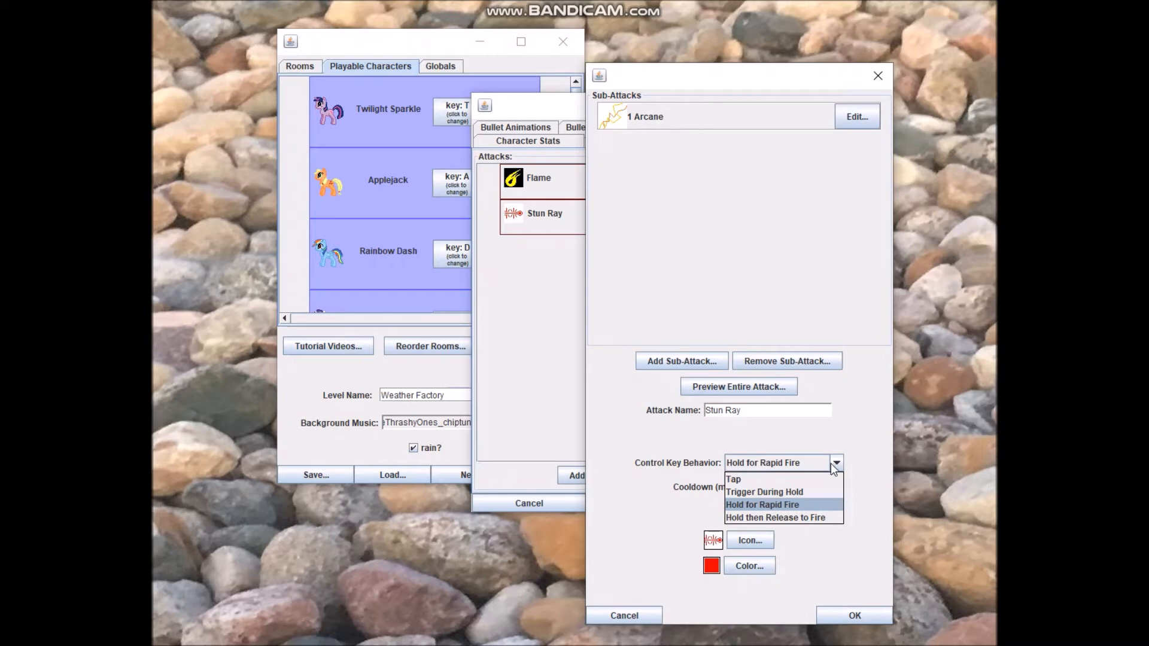
mouse_move(734, 479)
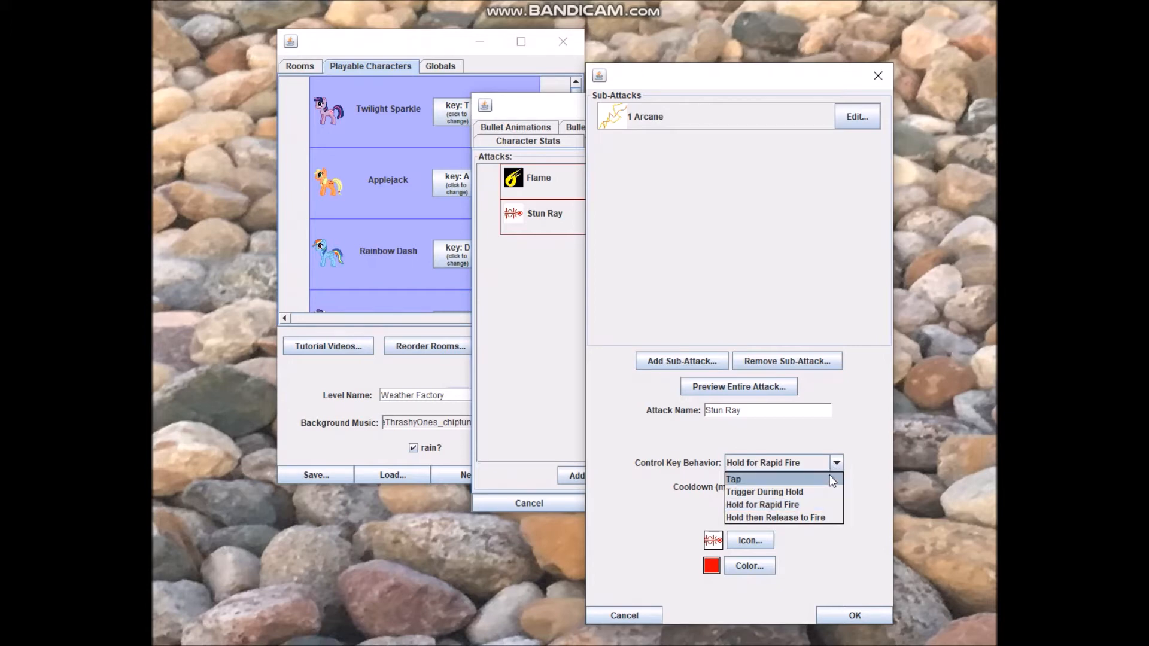
mouse_move(828, 483)
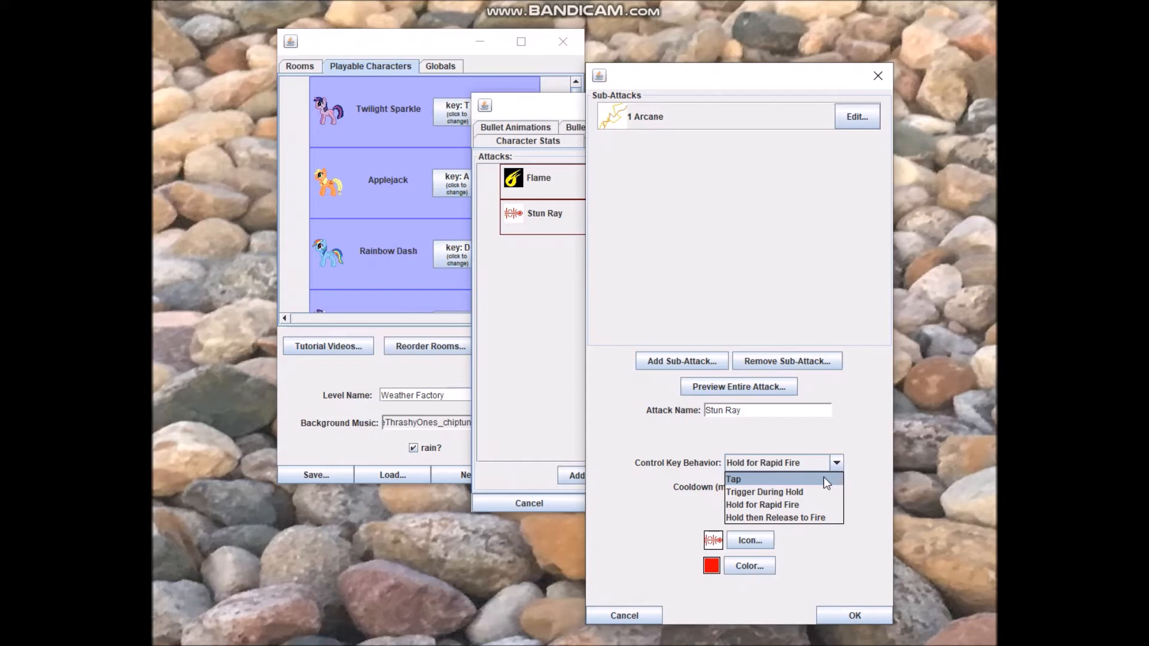
mouse_move(825, 485)
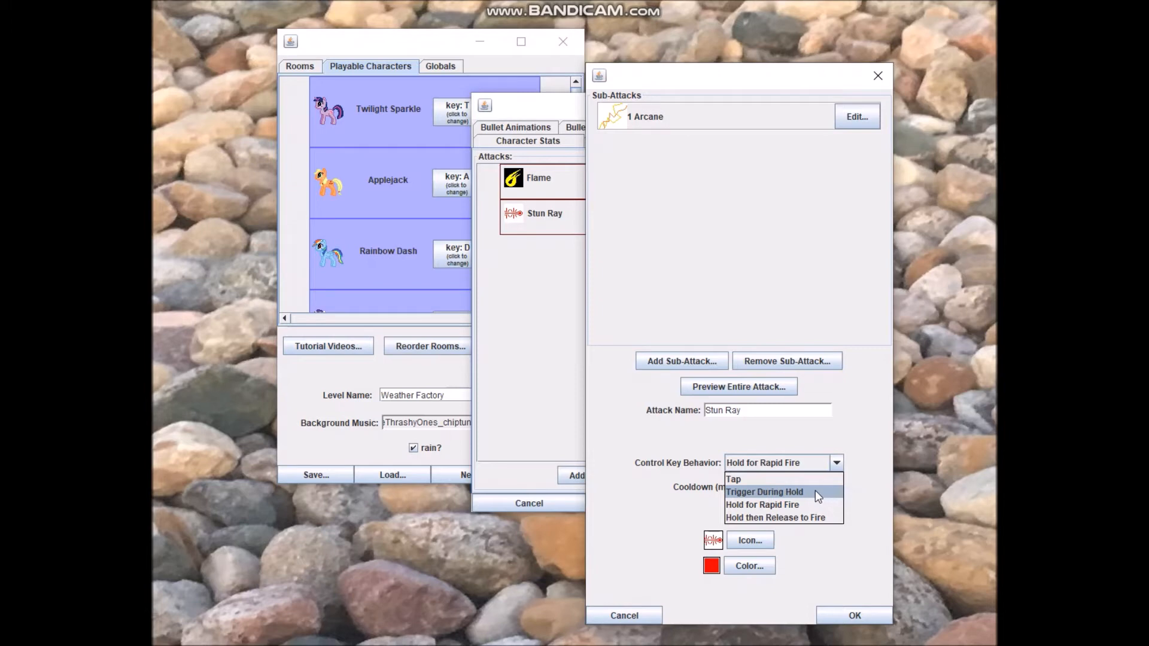
mouse_move(815, 518)
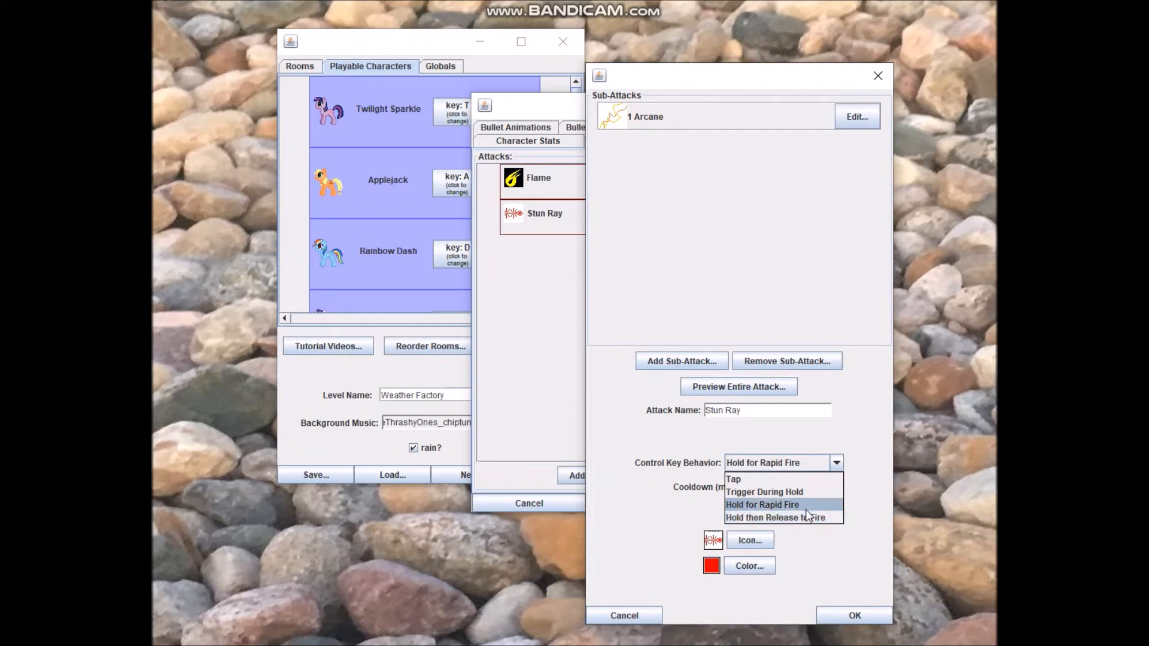
Keep Hold for Rapid Fire and preview Twilight firing the thin red Stun Ray beam
left_click(762, 505)
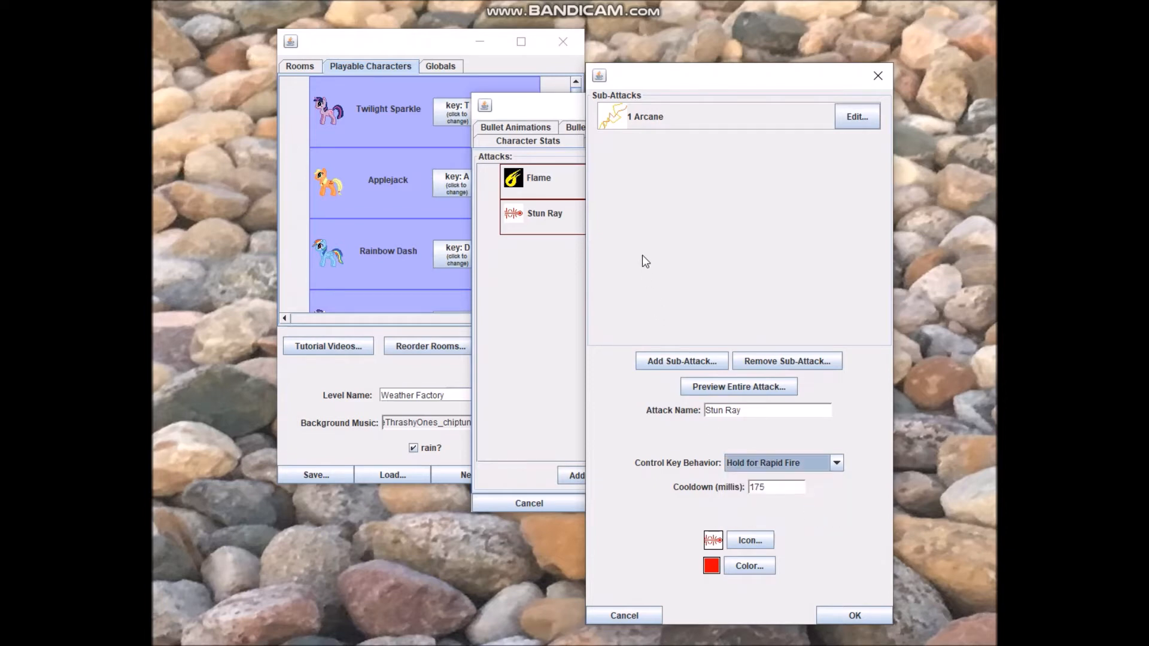
mouse_move(708, 255)
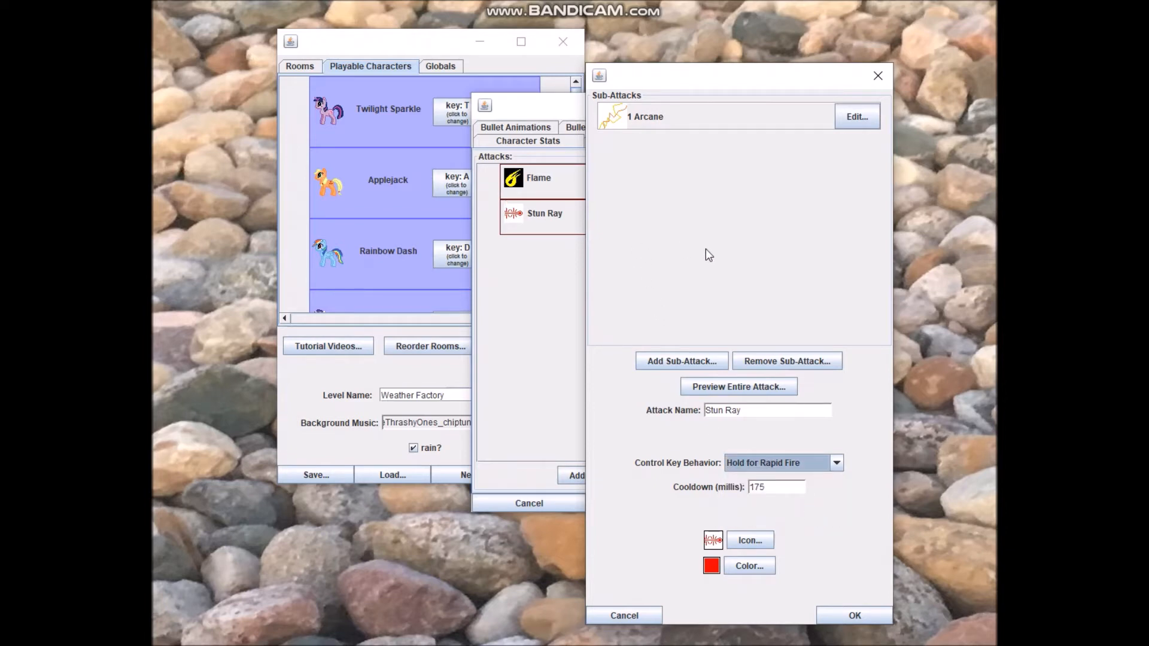
mouse_move(707, 249)
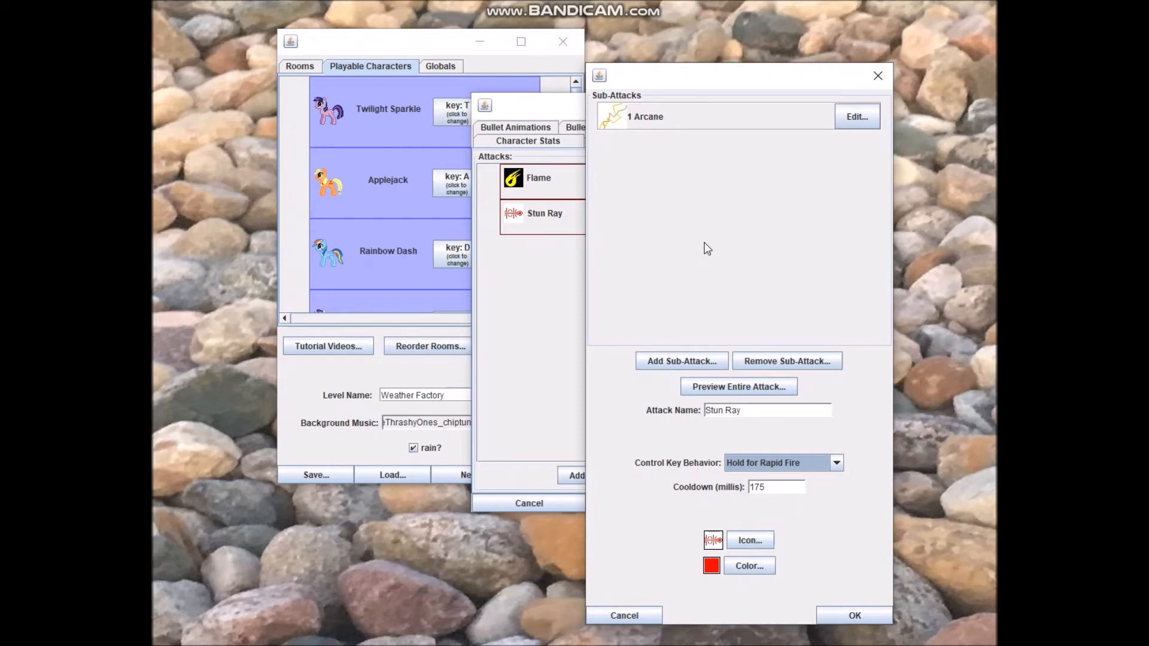
mouse_move(704, 256)
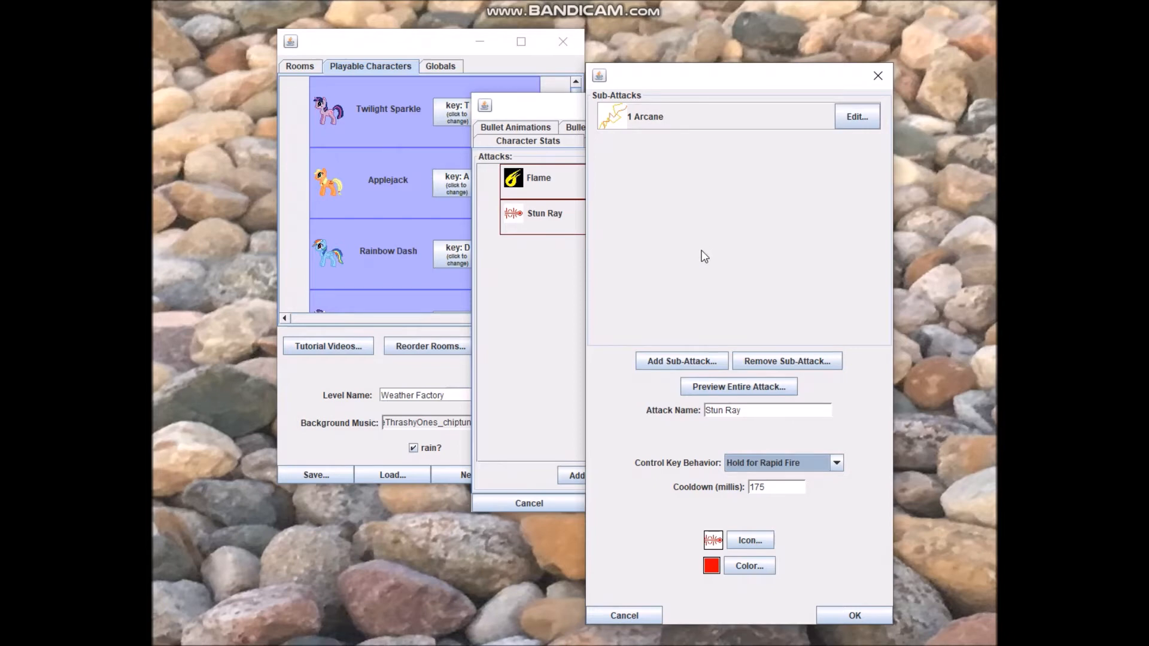
mouse_move(814, 194)
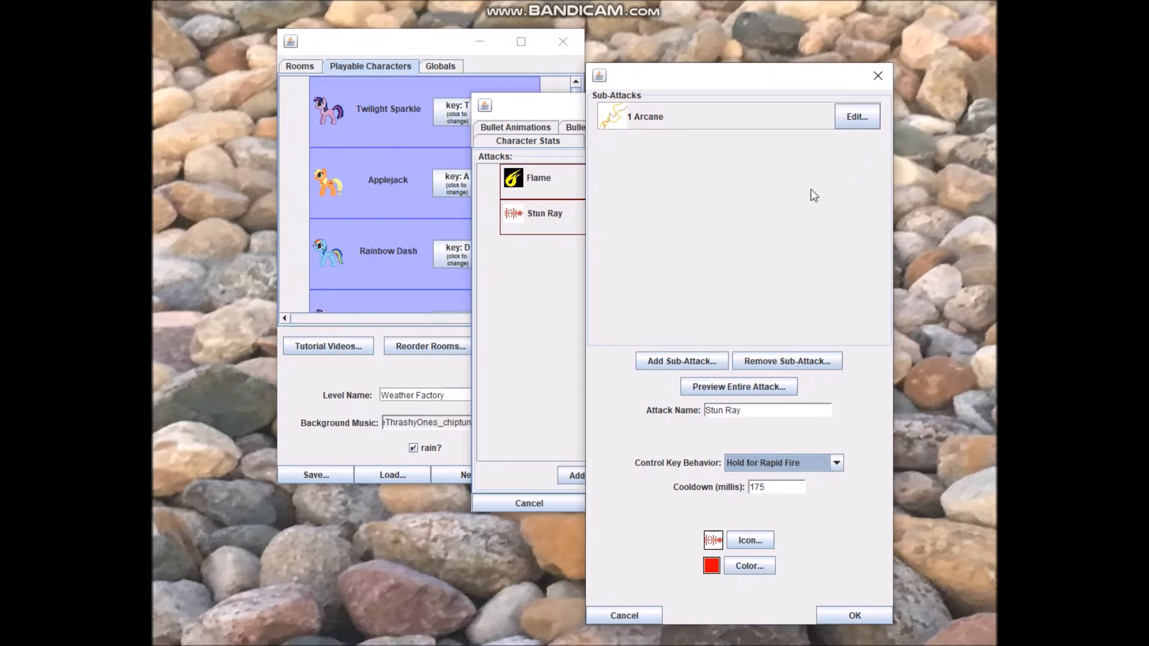
left_click(739, 387)
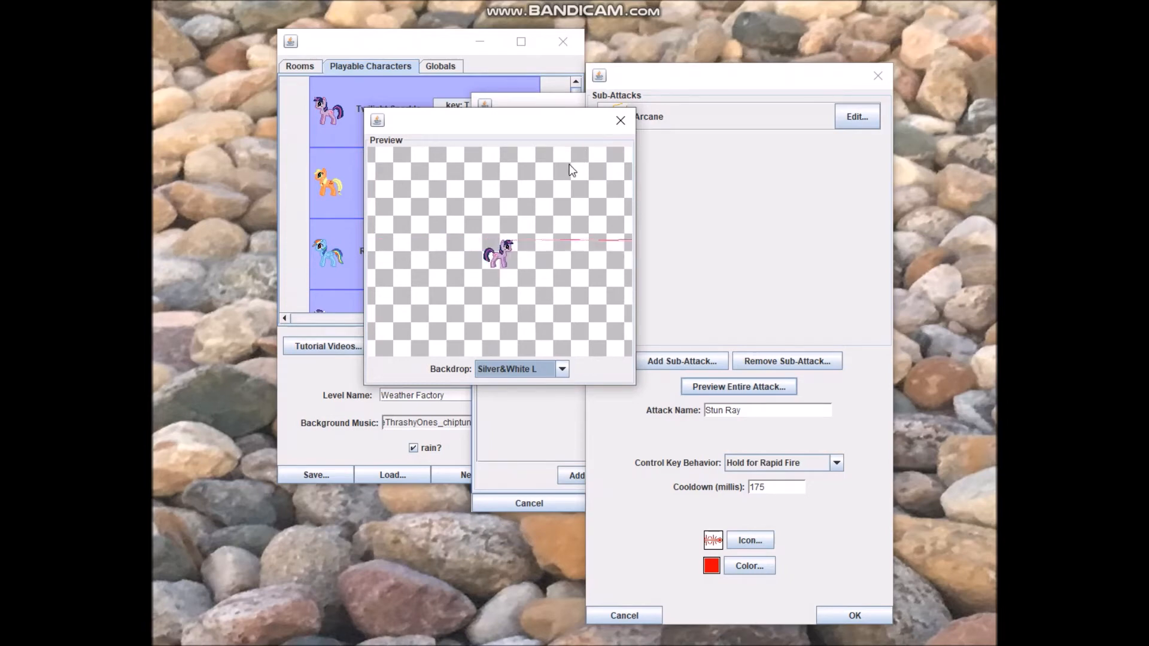
mouse_move(560, 182)
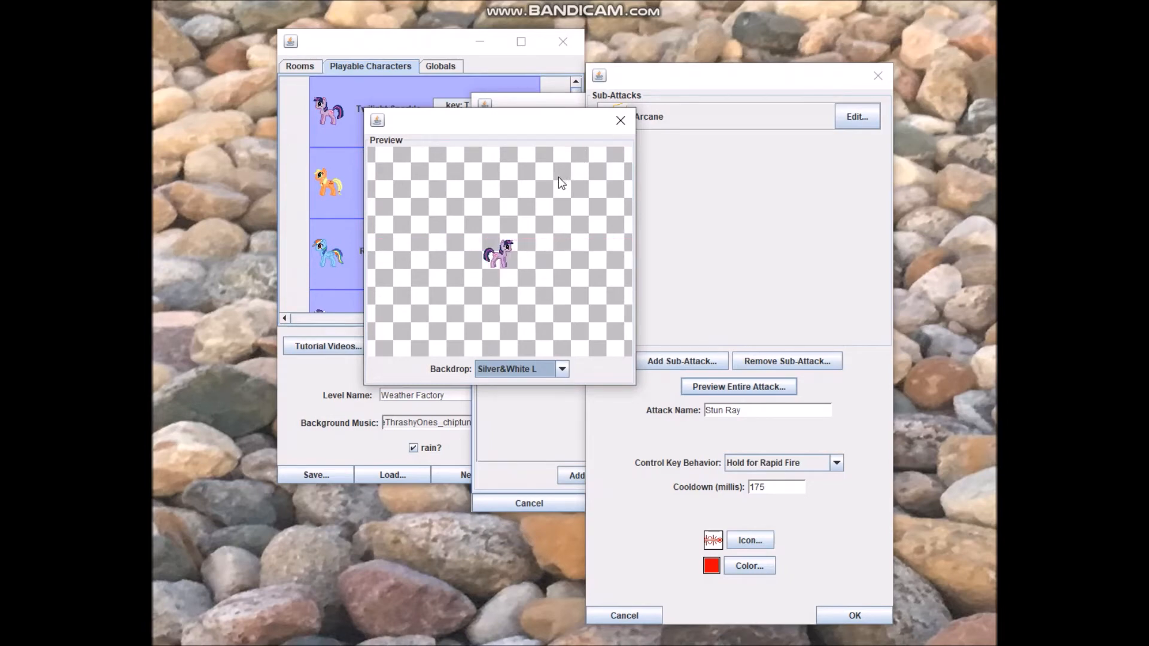
Open the Arcane ray sub-attack's settings and keep its targeting as Forward to wall
left_click(619, 119)
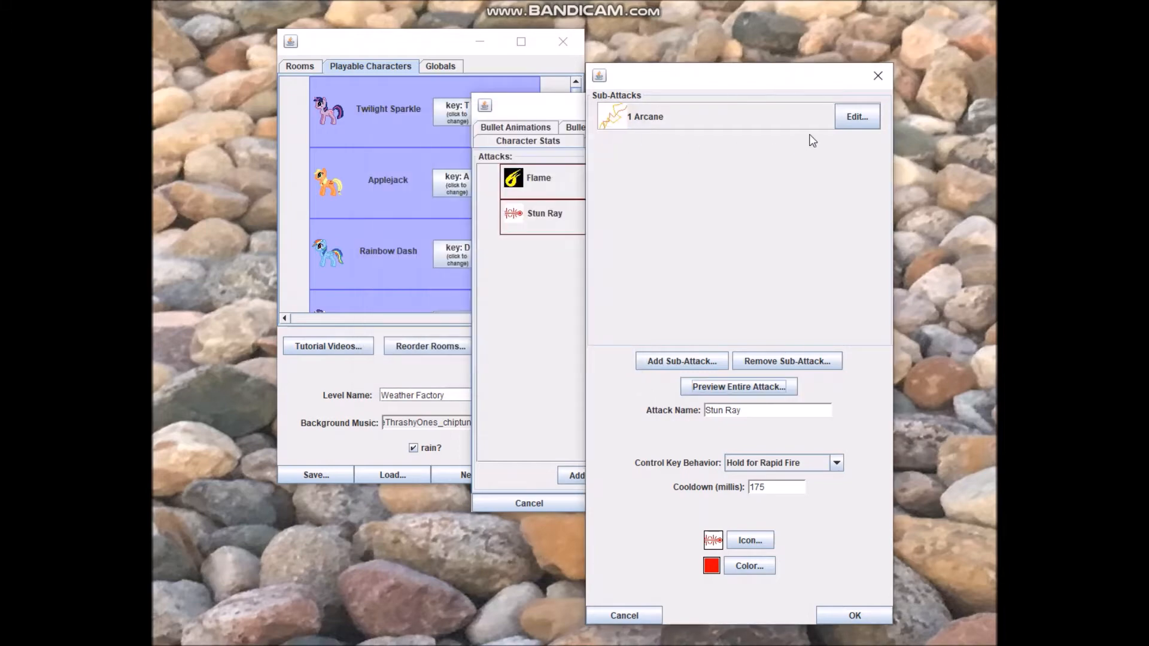
left_click(857, 116)
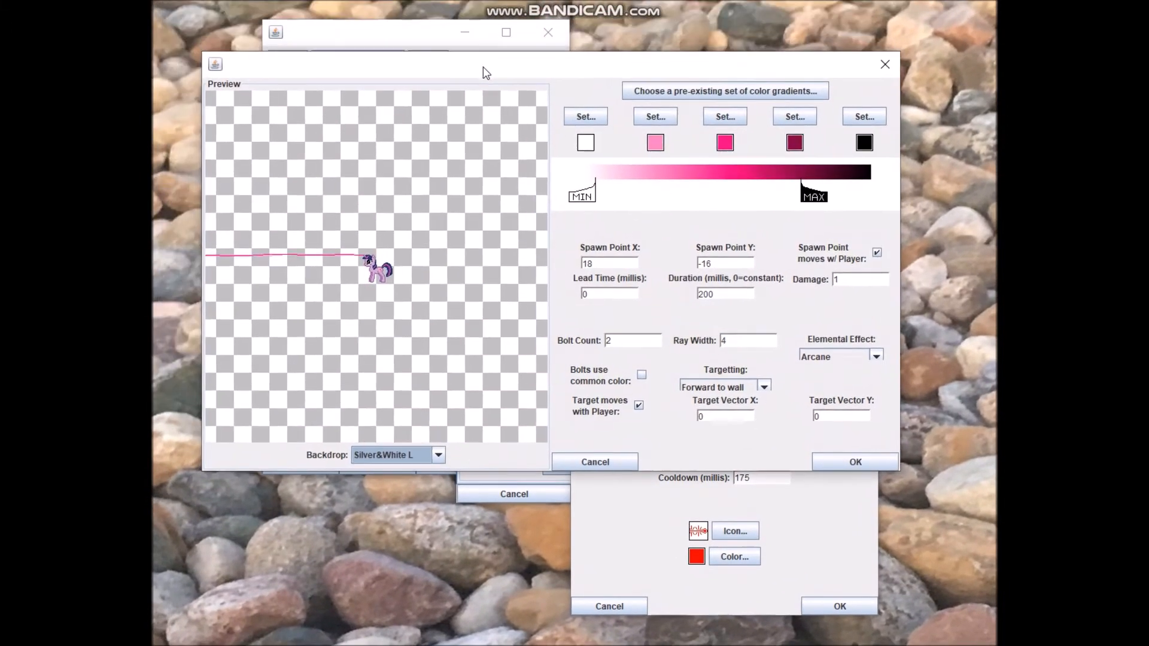
left_click_drag(484, 72, 521, 109)
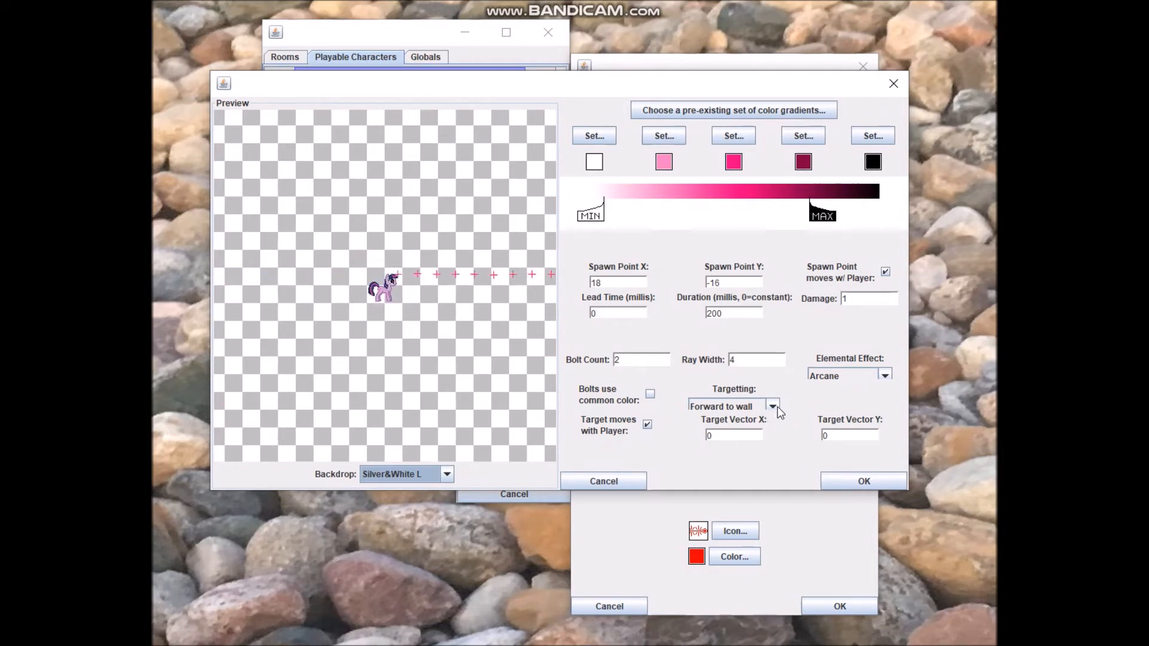
left_click(772, 407)
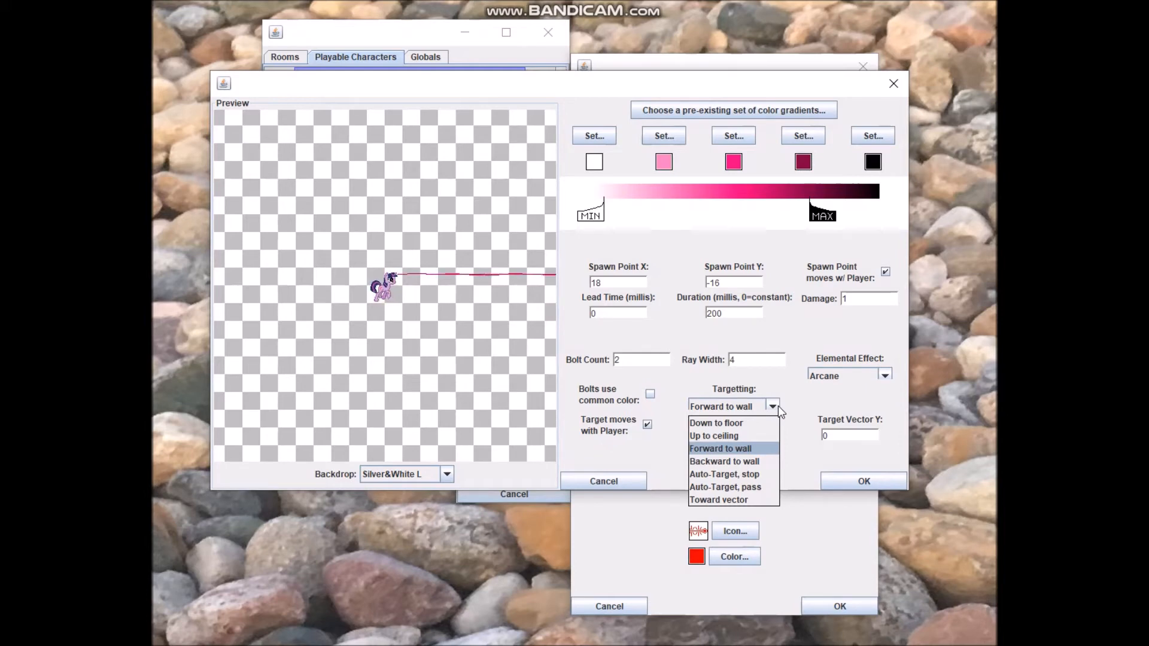
mouse_move(726, 487)
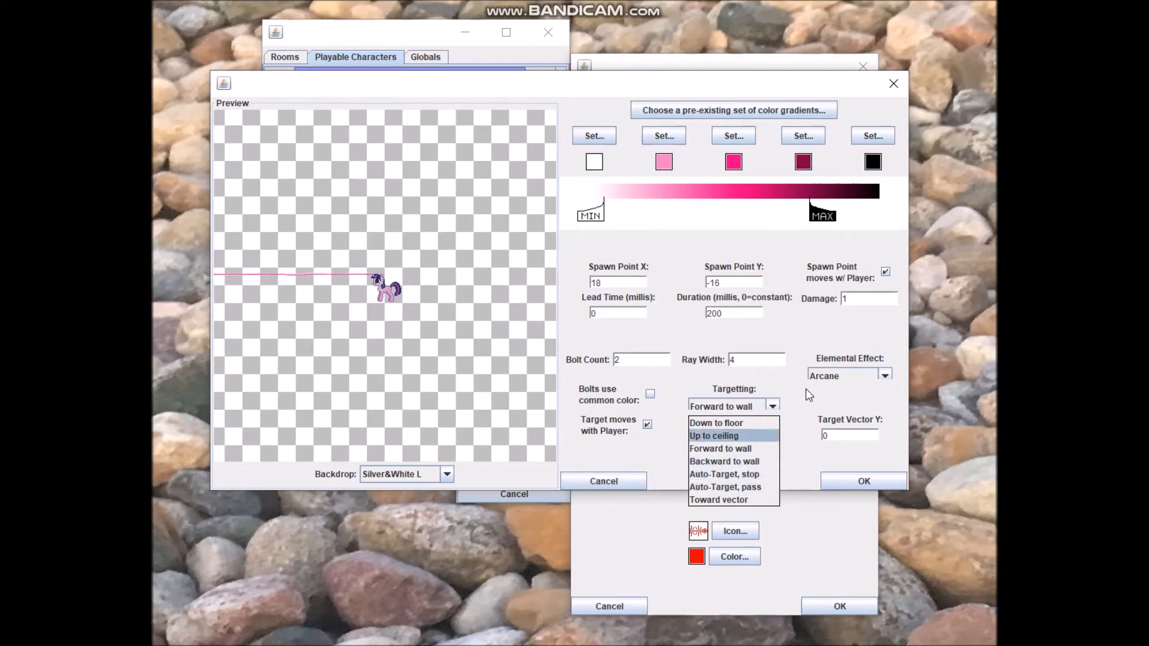
left_click(719, 449)
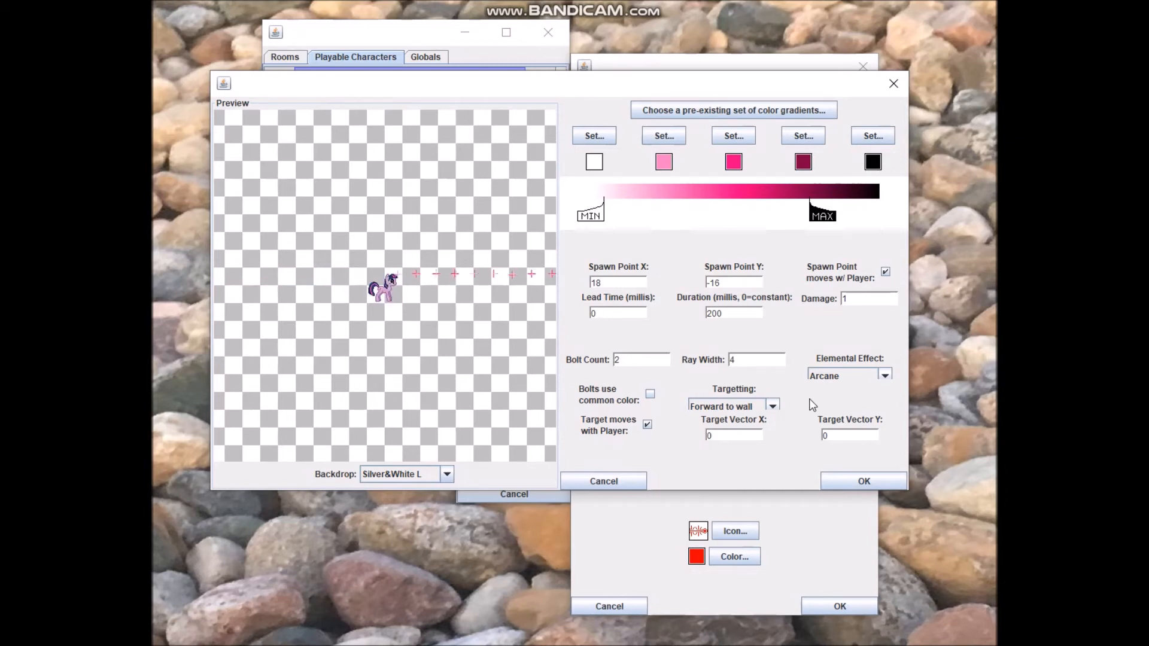
left_click(772, 406)
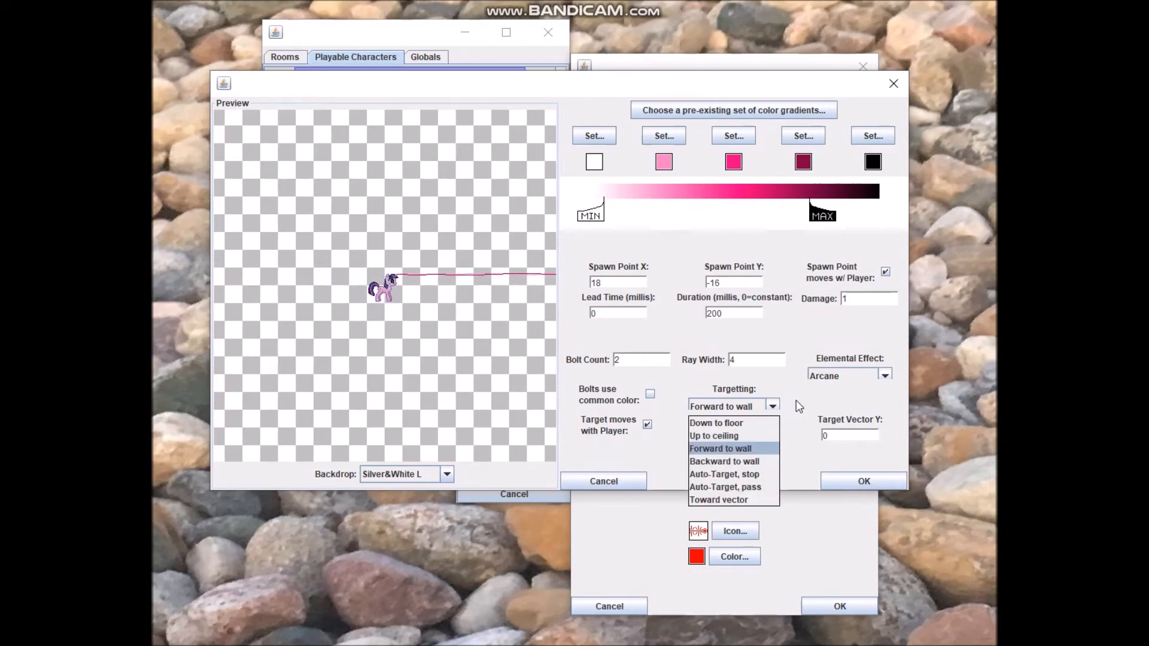
left_click(720, 449)
type("55")
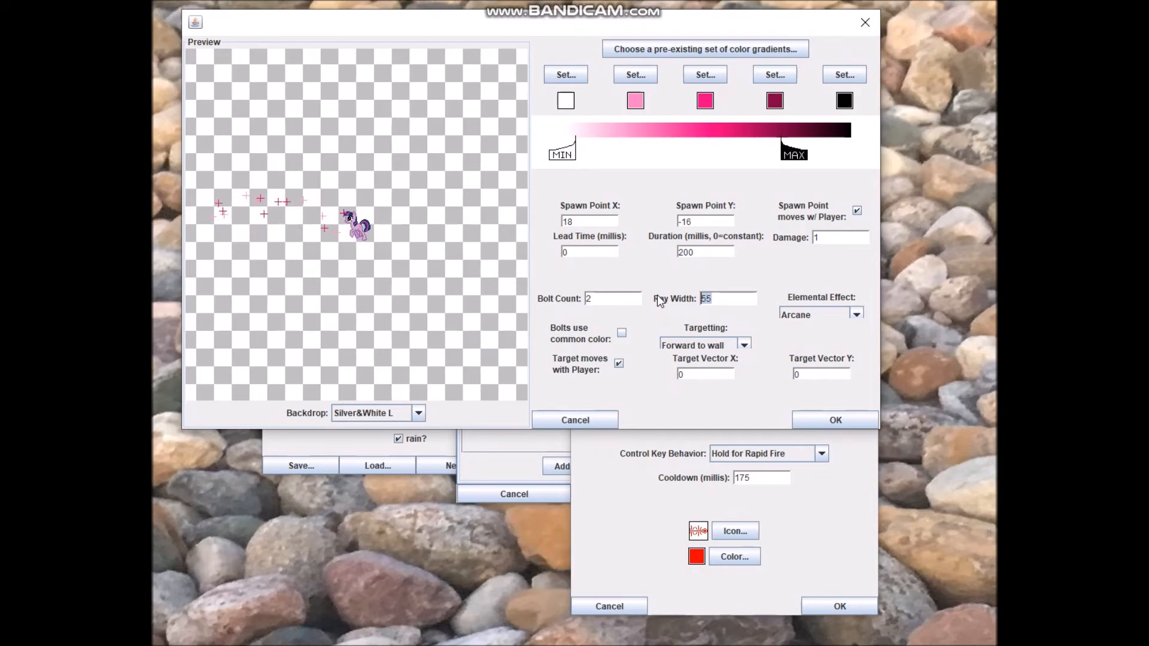
Set the Arcane ray width to 4, then cancel the ray settings without saving
type("4")
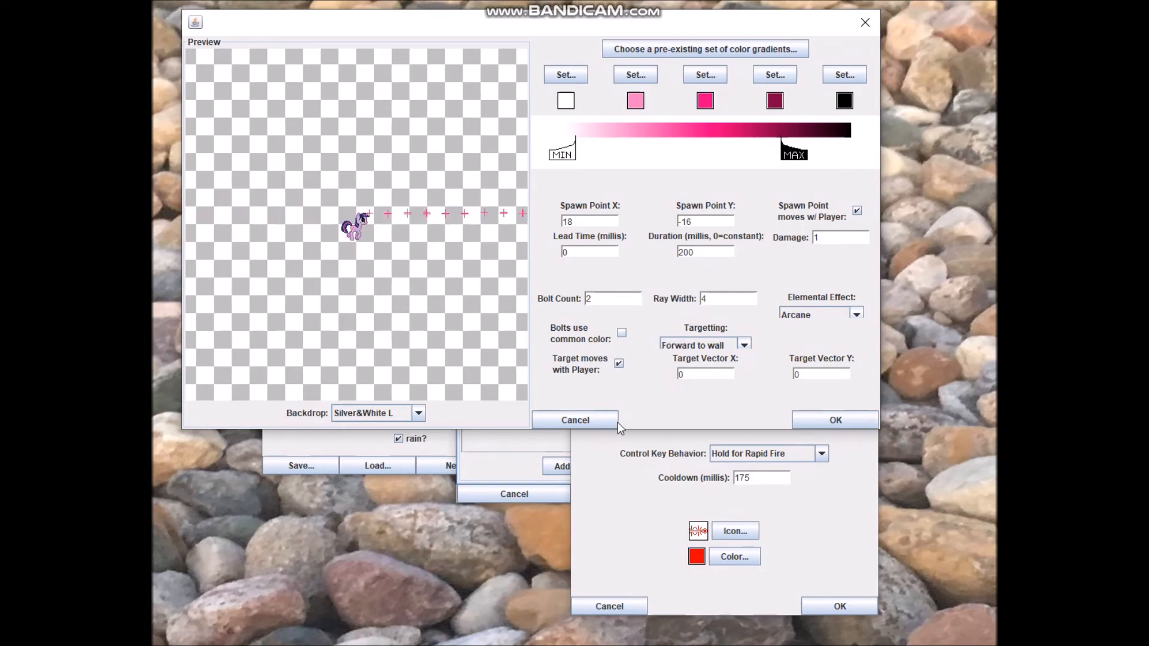
left_click(575, 420)
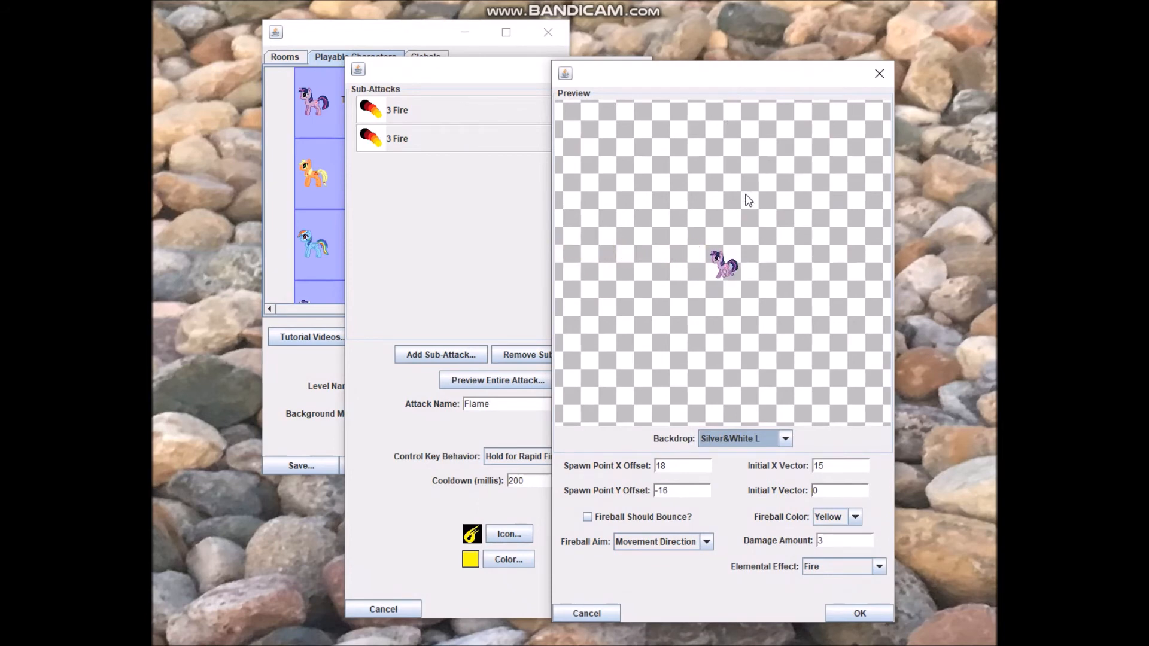
Keep the Fire sub-attack's fireball aimed along Movement Direction
left_click(705, 541)
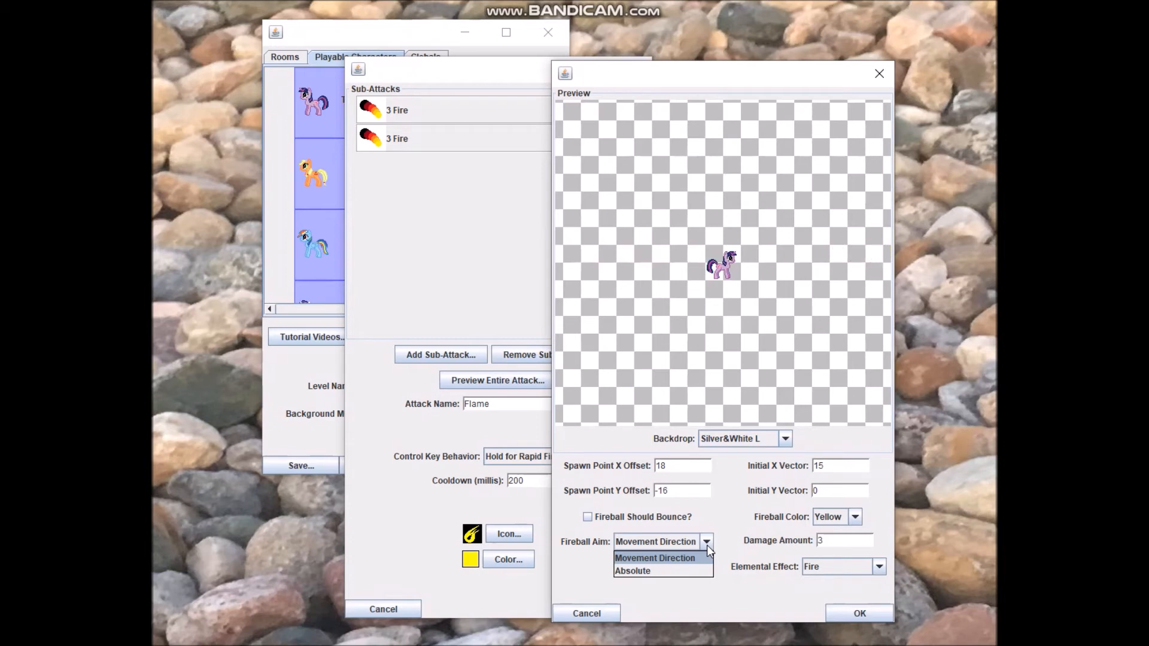
left_click(655, 557)
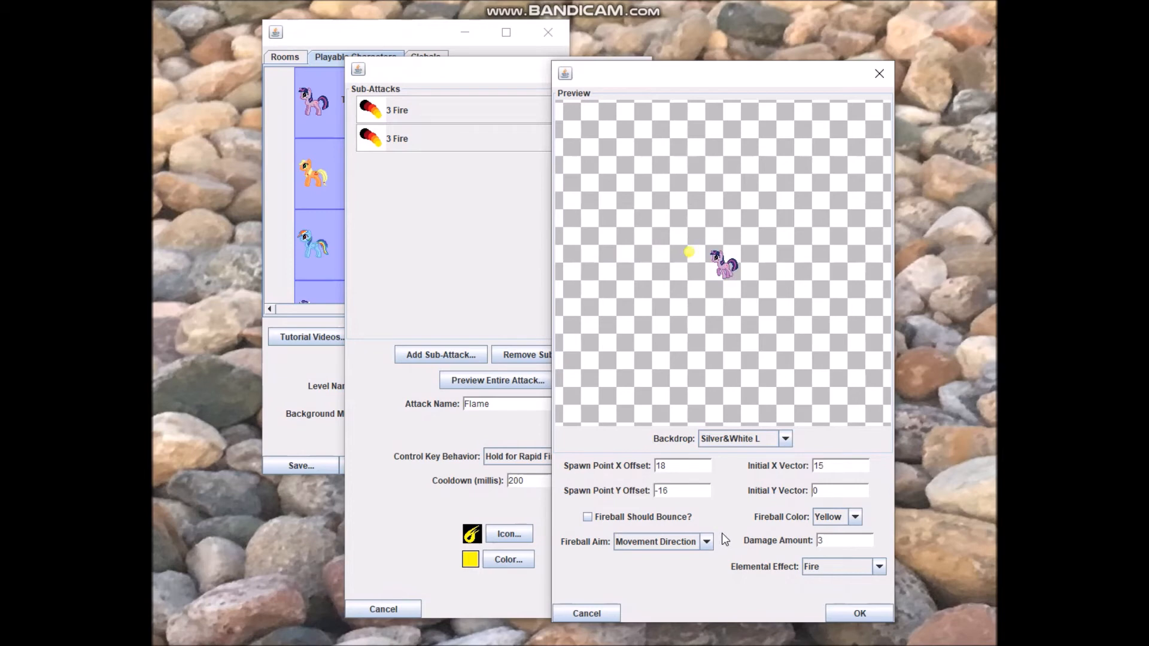
left_click(706, 541)
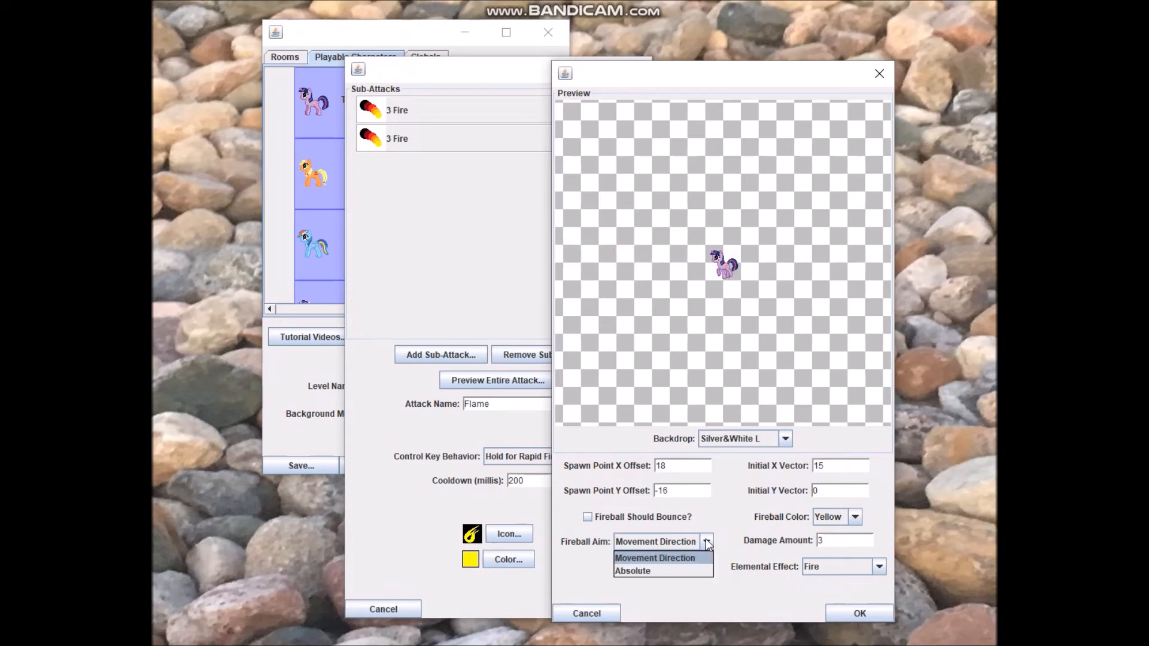
left_click(655, 558)
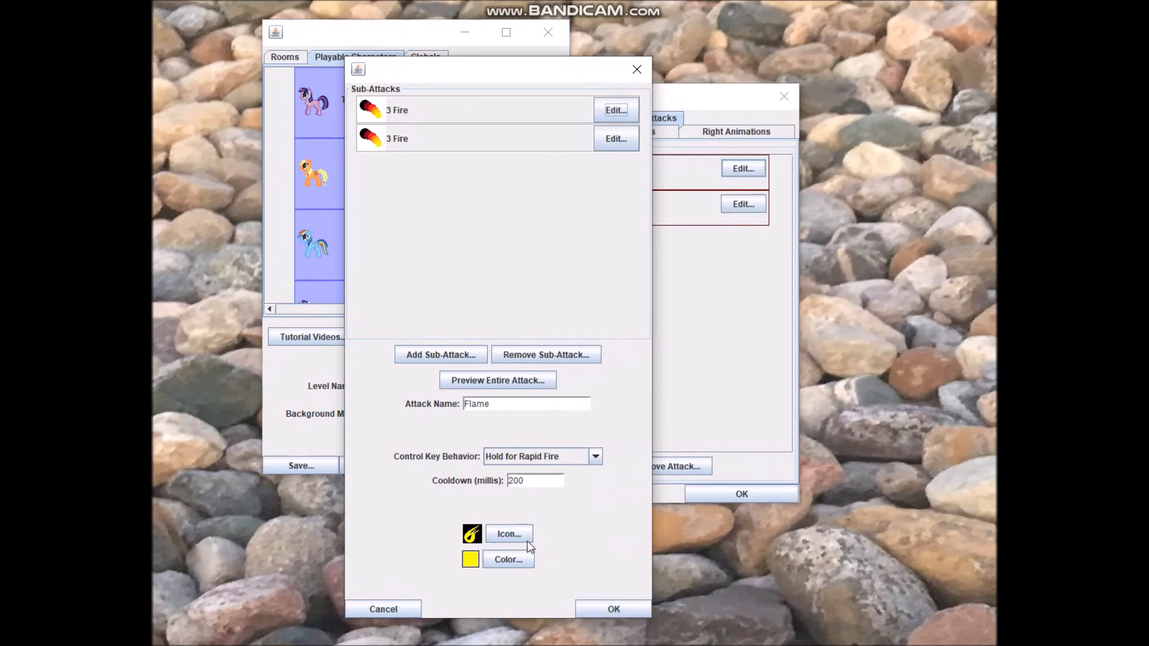
mouse_move(258, 13)
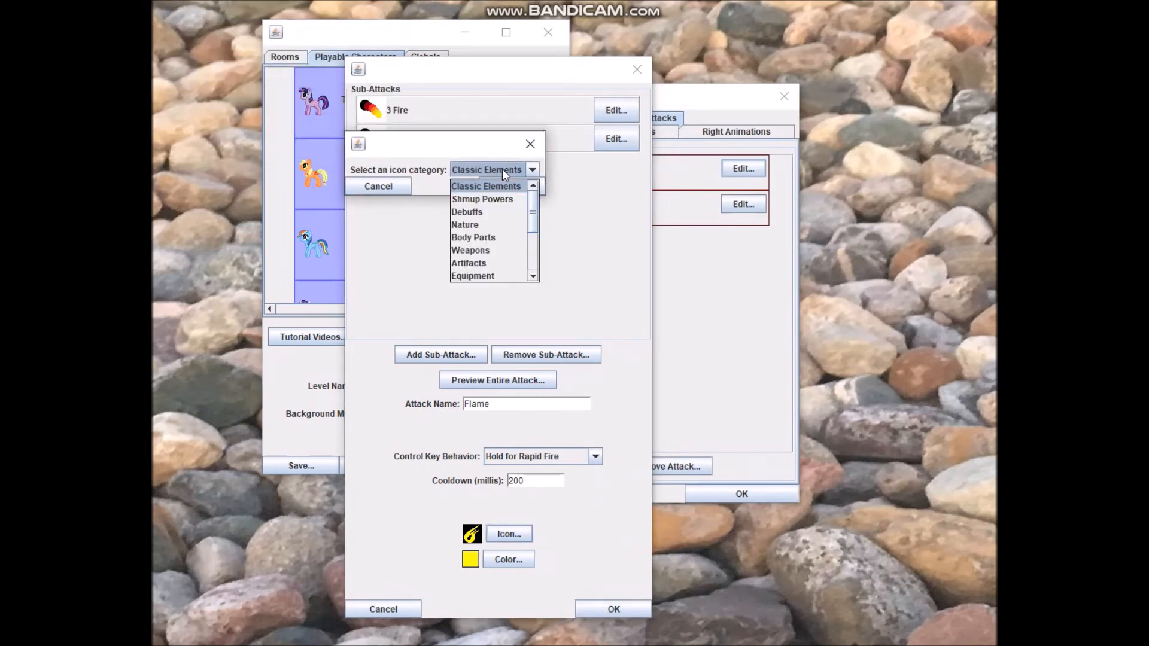
Browse Body Parts and Shmup Powers icons and pick the comet-style fireball for Flame
left_click(474, 237)
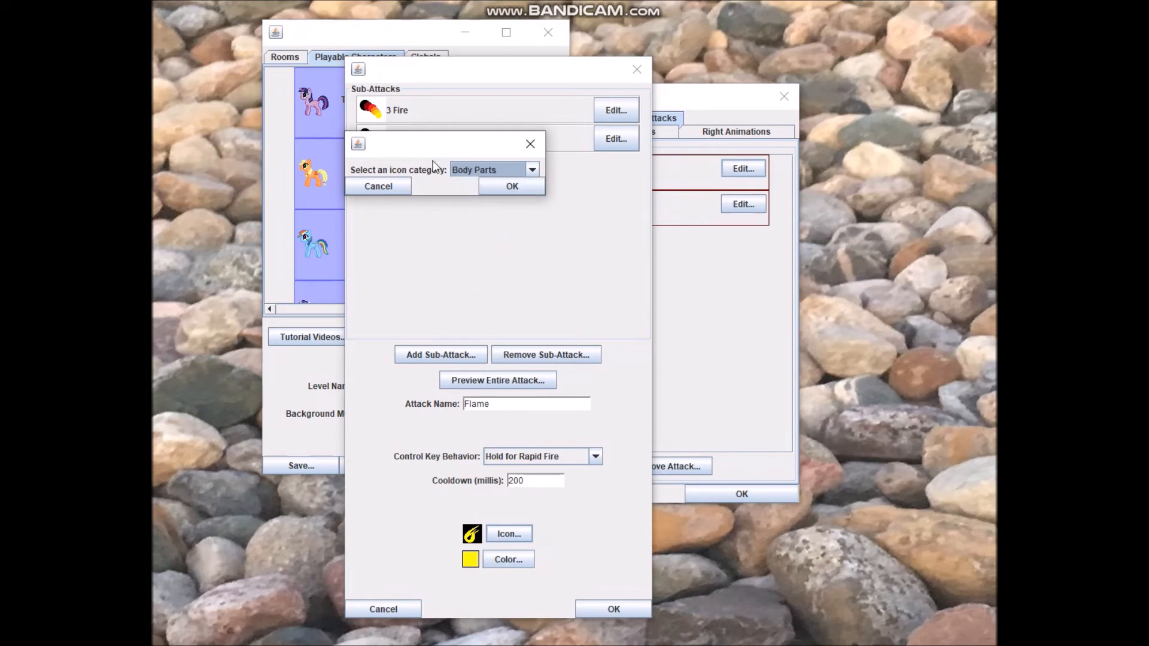
left_click(532, 169)
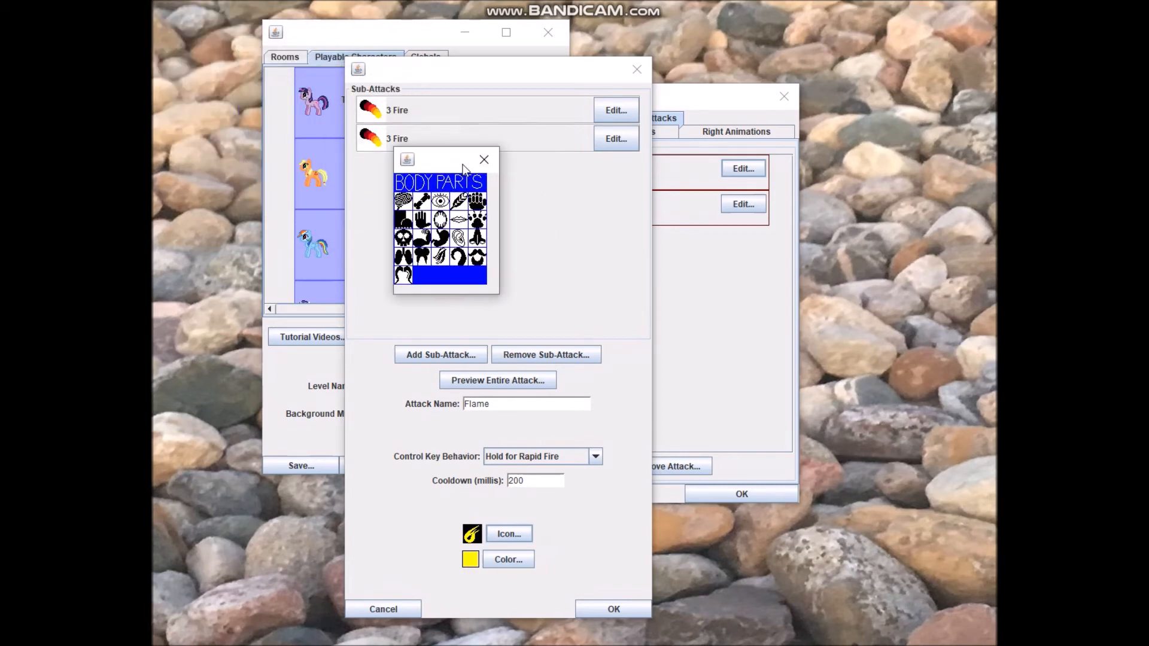
left_click_drag(439, 160, 477, 159)
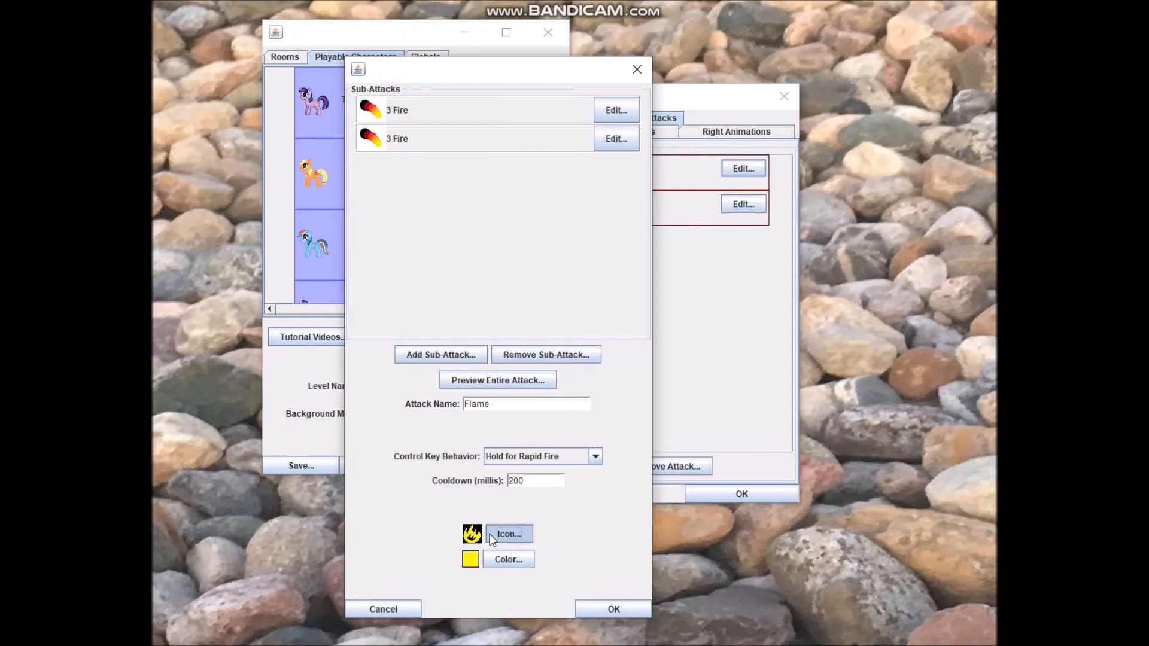
left_click(508, 534)
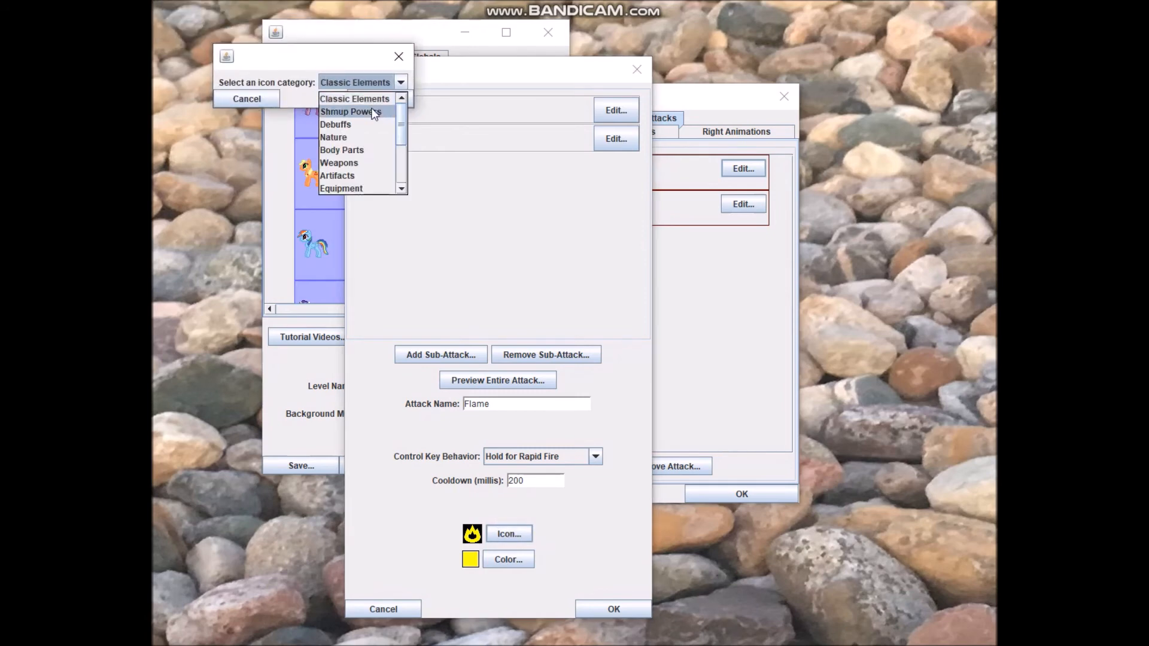
left_click(351, 112)
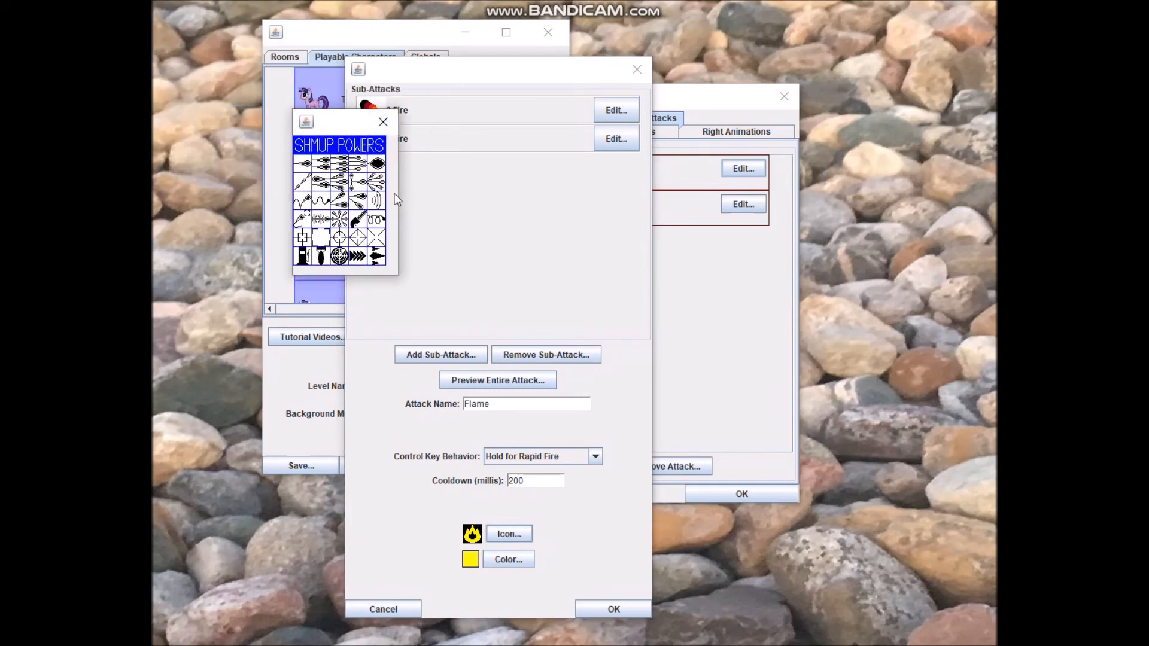
mouse_move(397, 228)
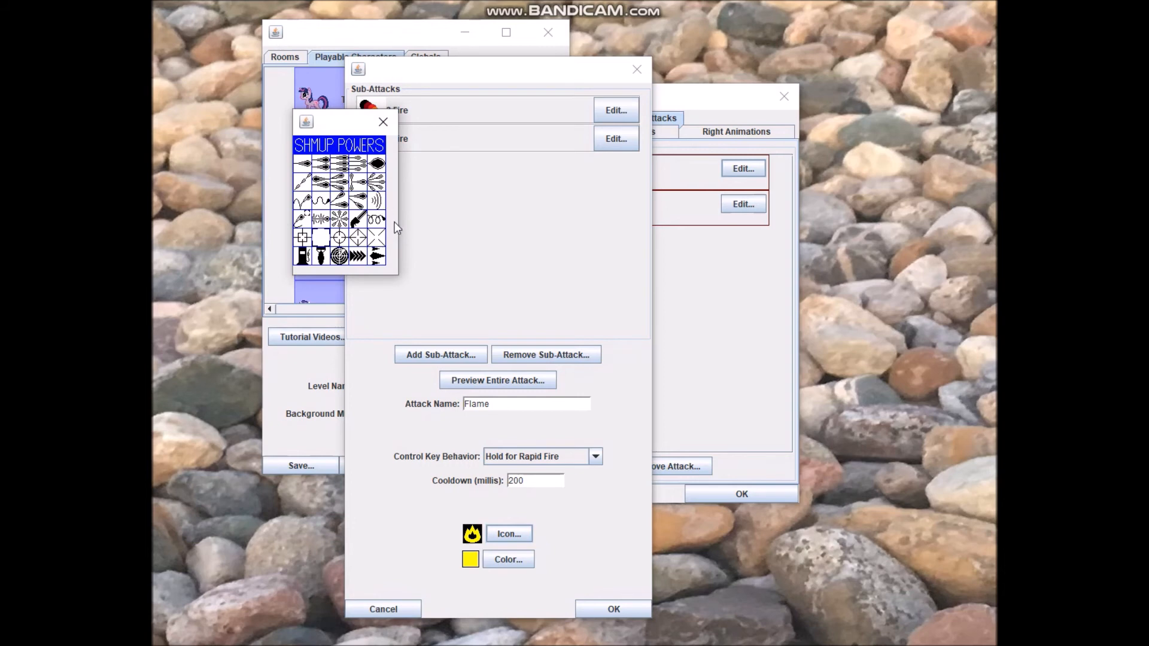
mouse_move(398, 227)
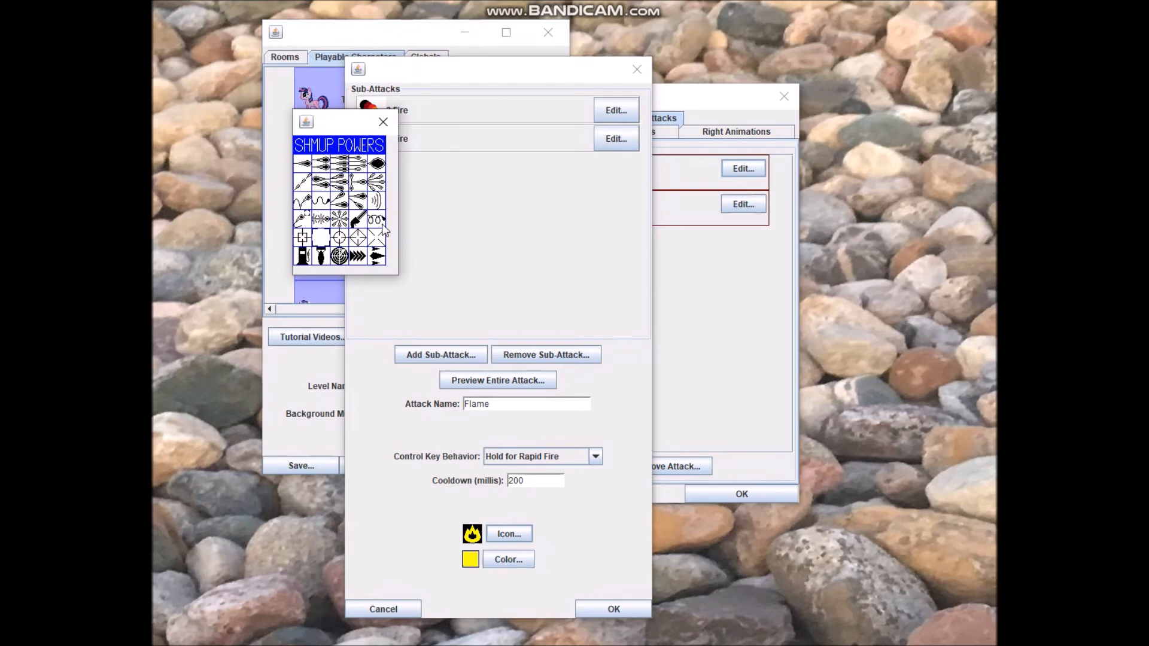
mouse_move(384, 231)
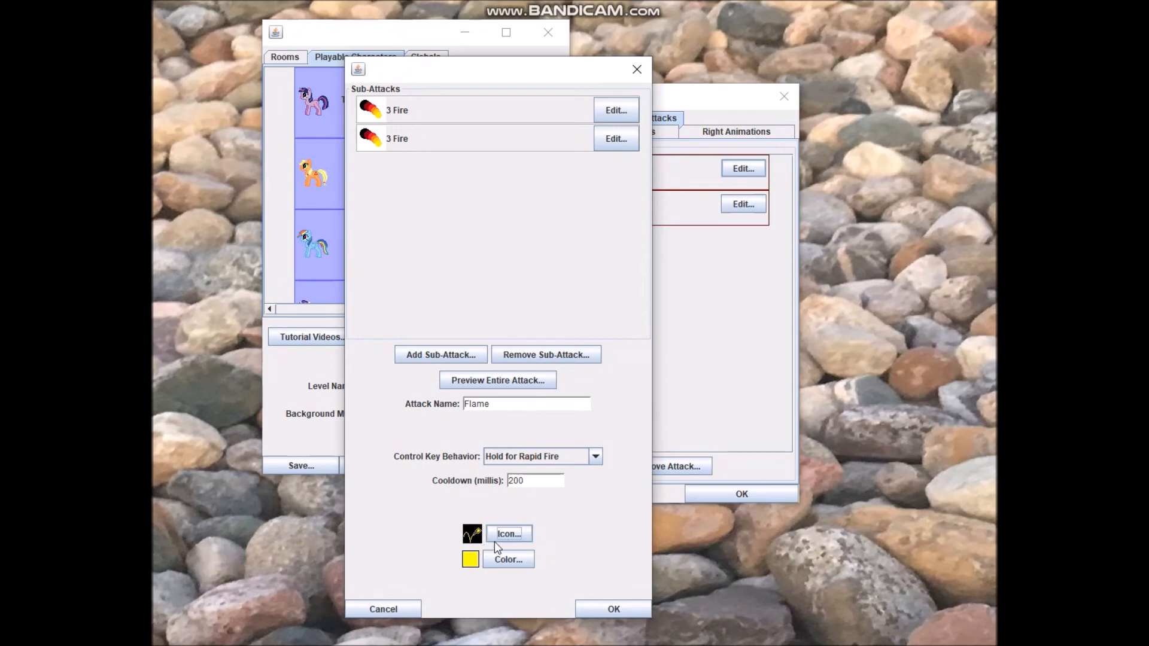
left_click(509, 534)
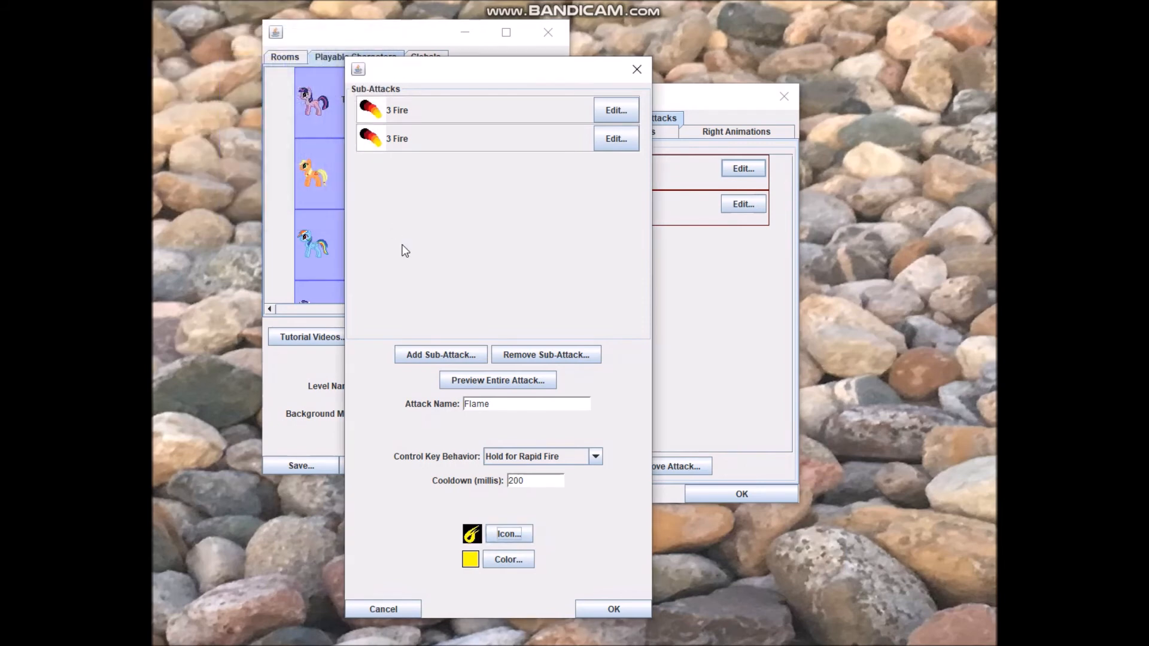
left_click(508, 559)
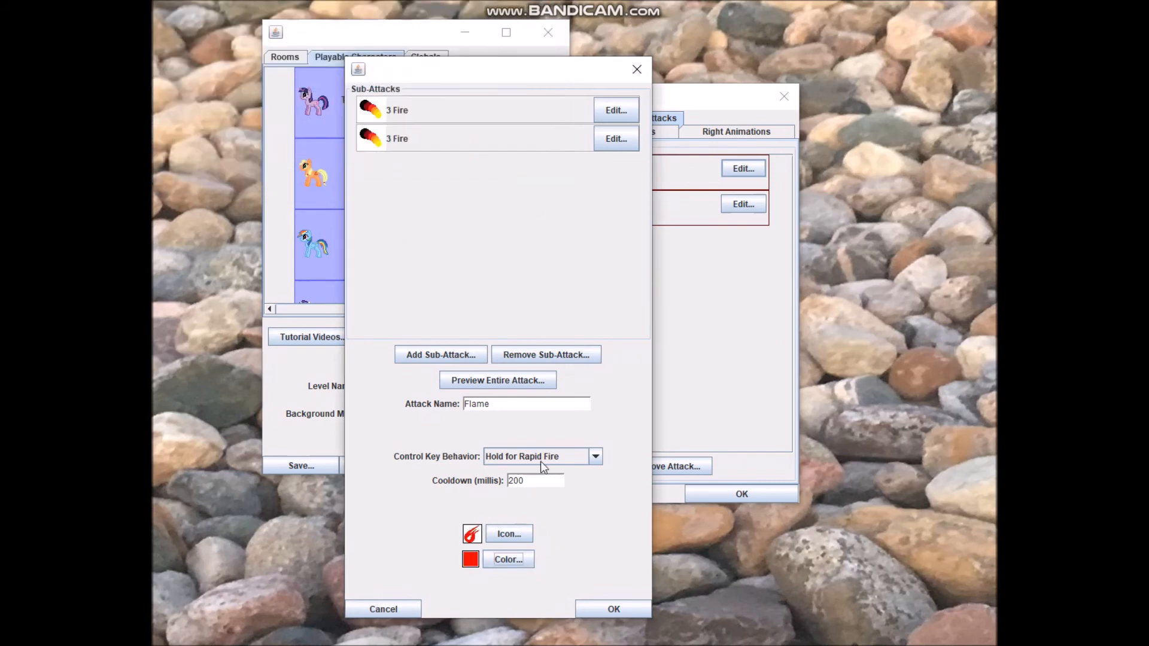
Set the Flame attack's colour to golden-orange RGB 255/200/0 and confirm
left_click(507, 559)
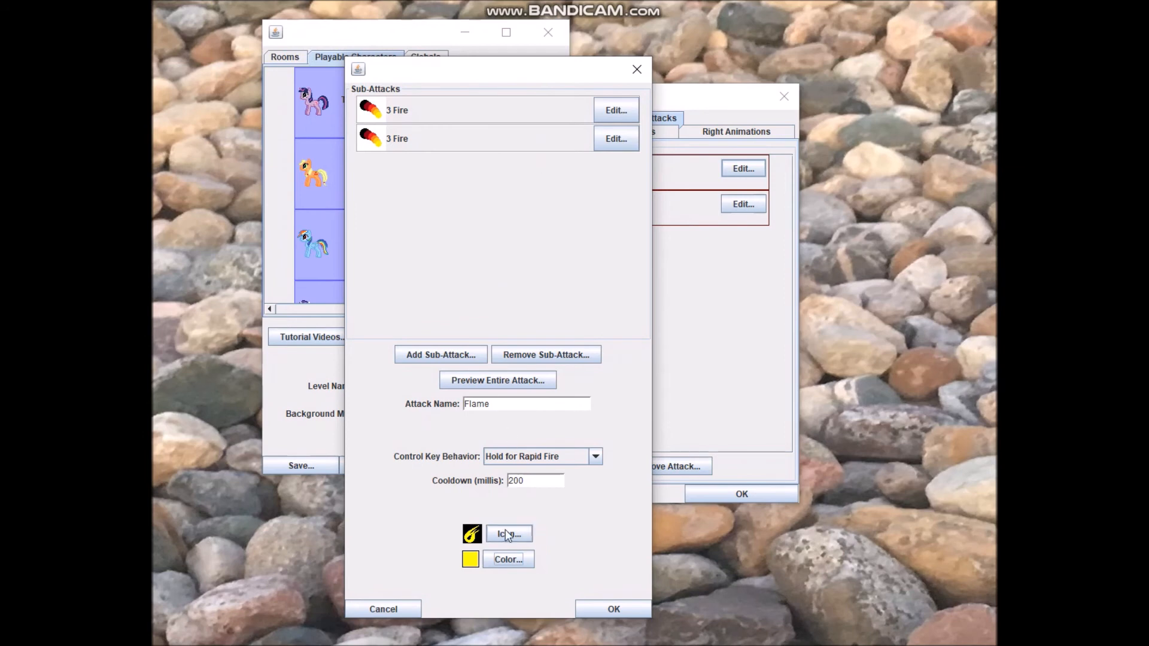
left_click(507, 559)
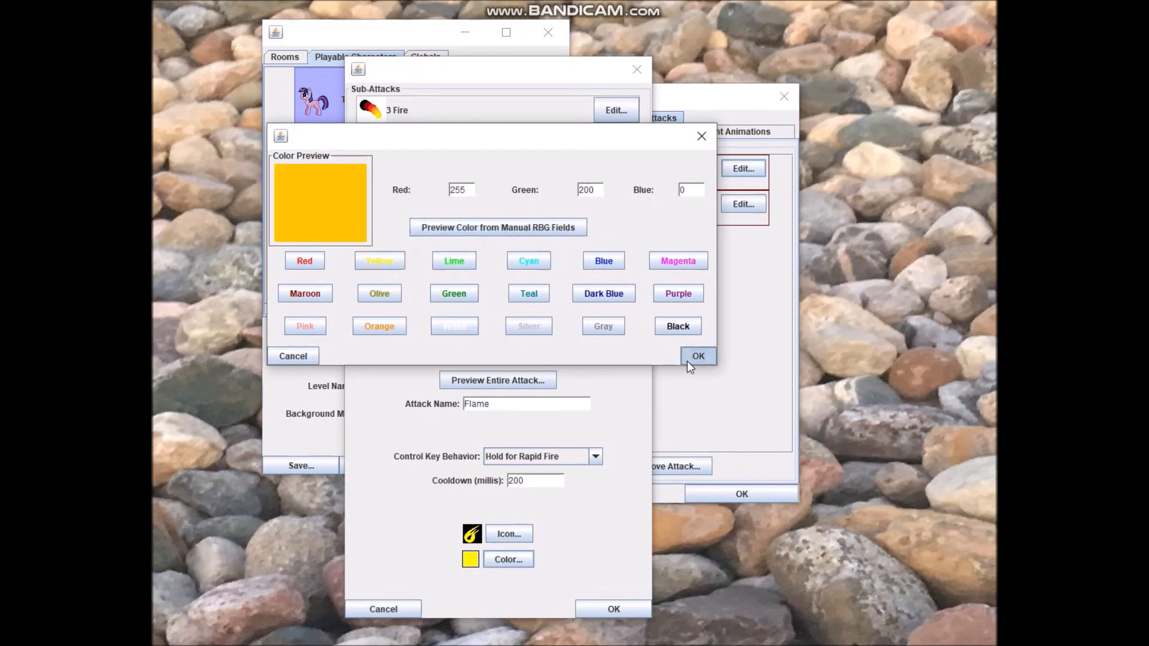
left_click(698, 355)
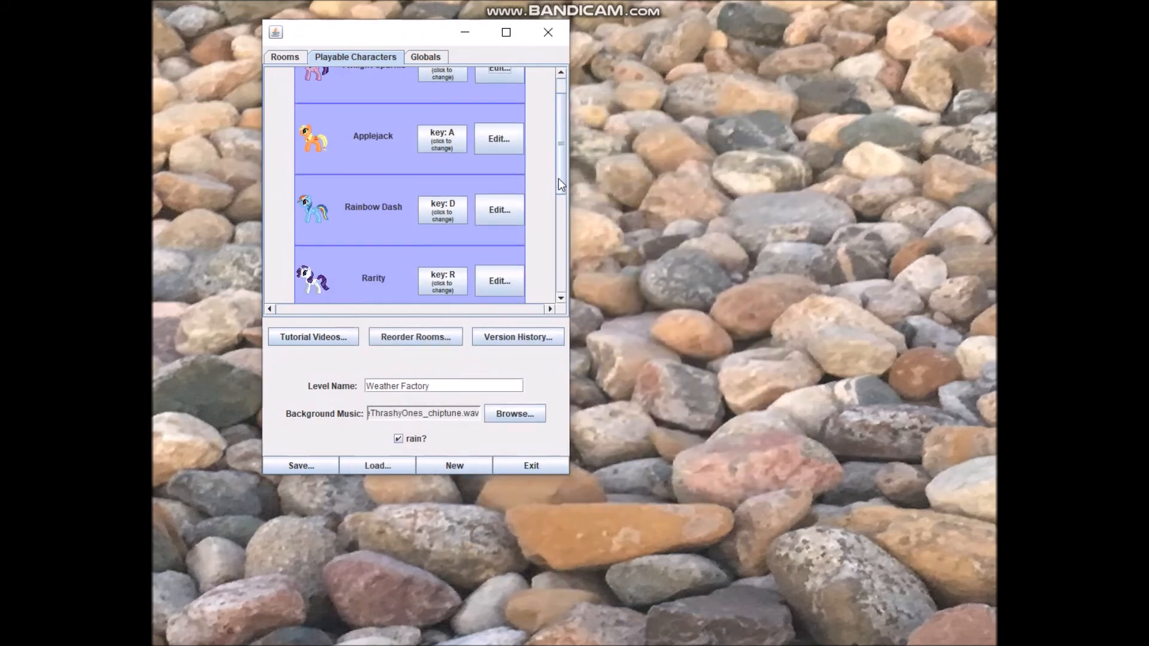
Inspect Rarity's Stun Ray attack and its Arcane sub-attack with 175 ms cooldown, then close it
left_click(498, 280)
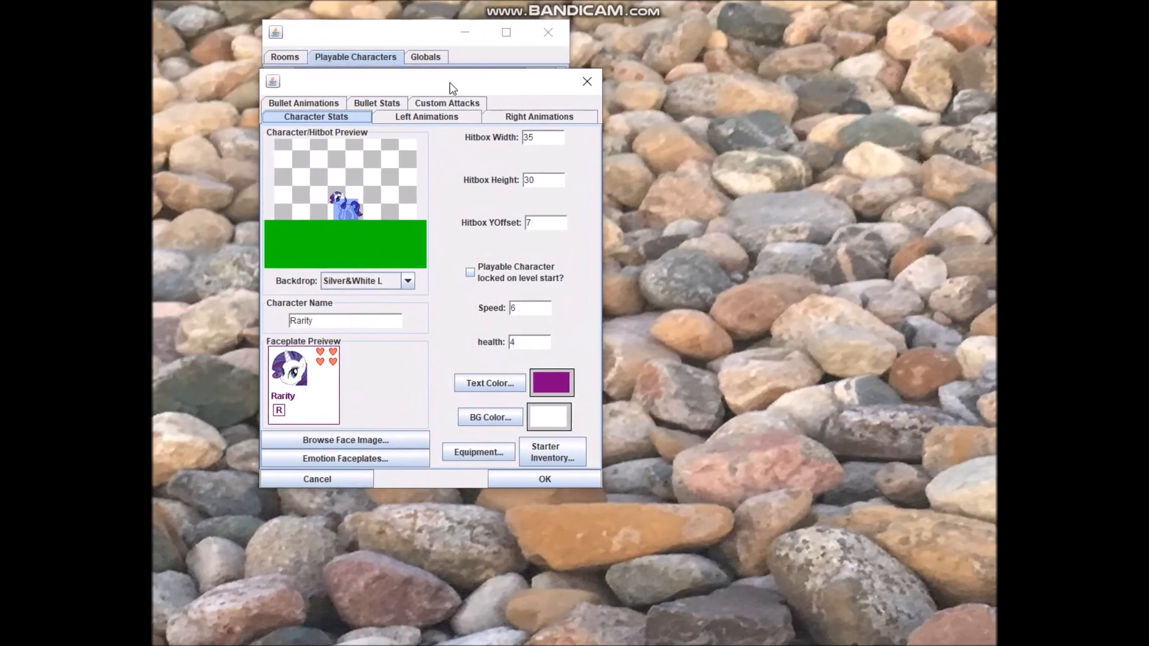
left_click(447, 103)
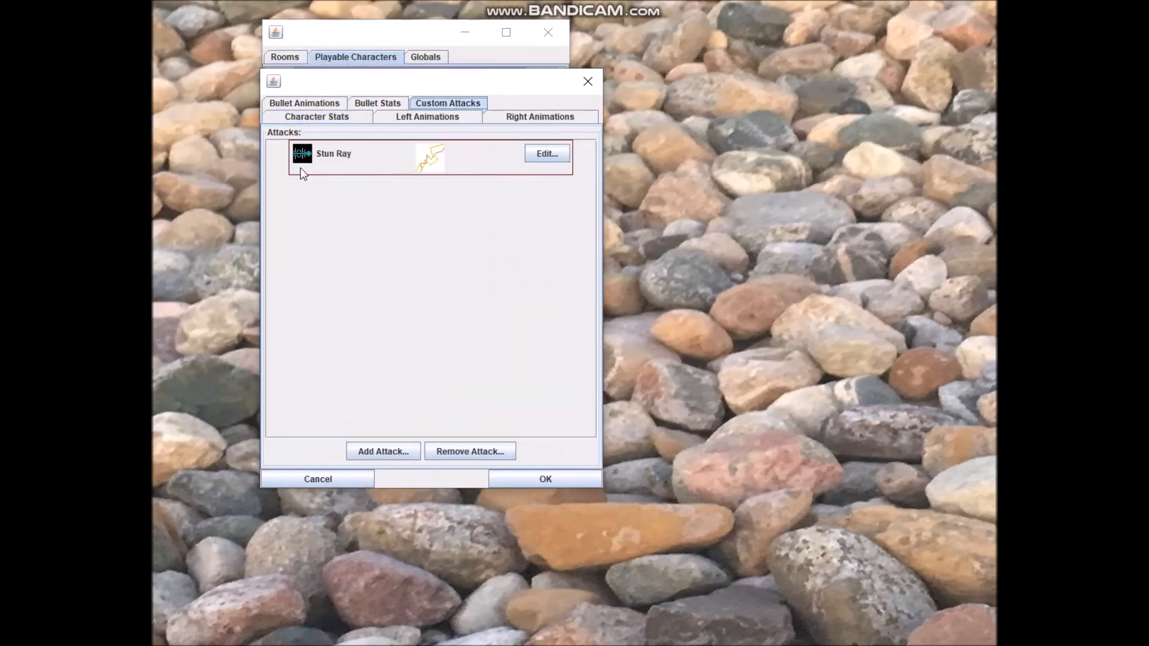
left_click(546, 154)
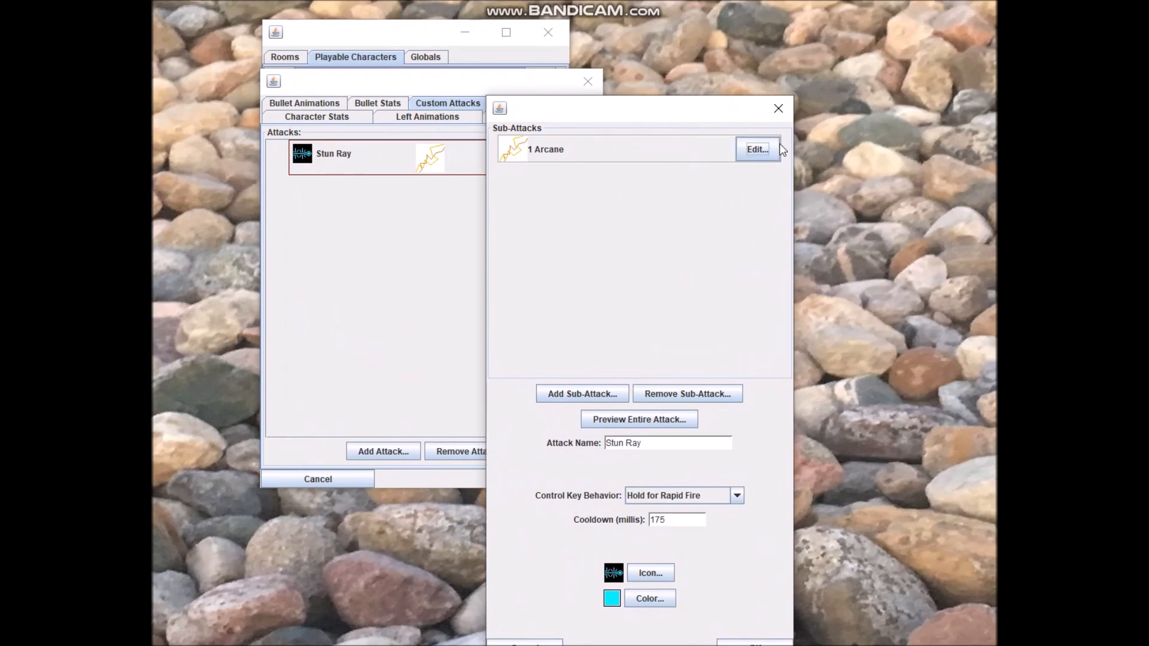
left_click(756, 149)
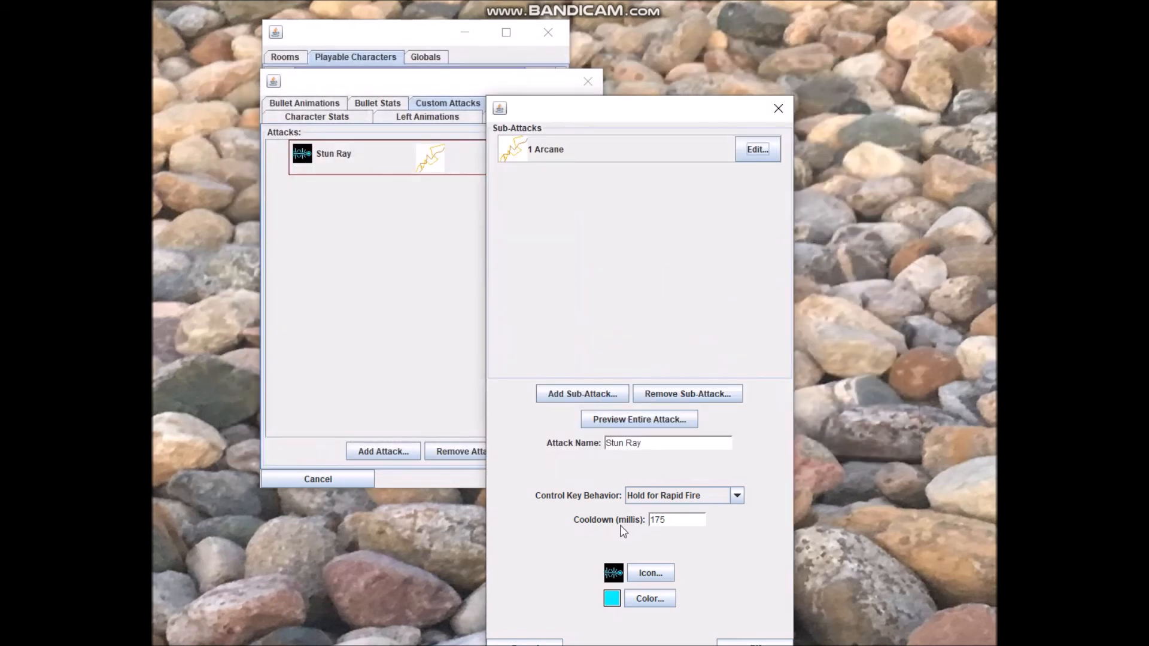
left_click(778, 109)
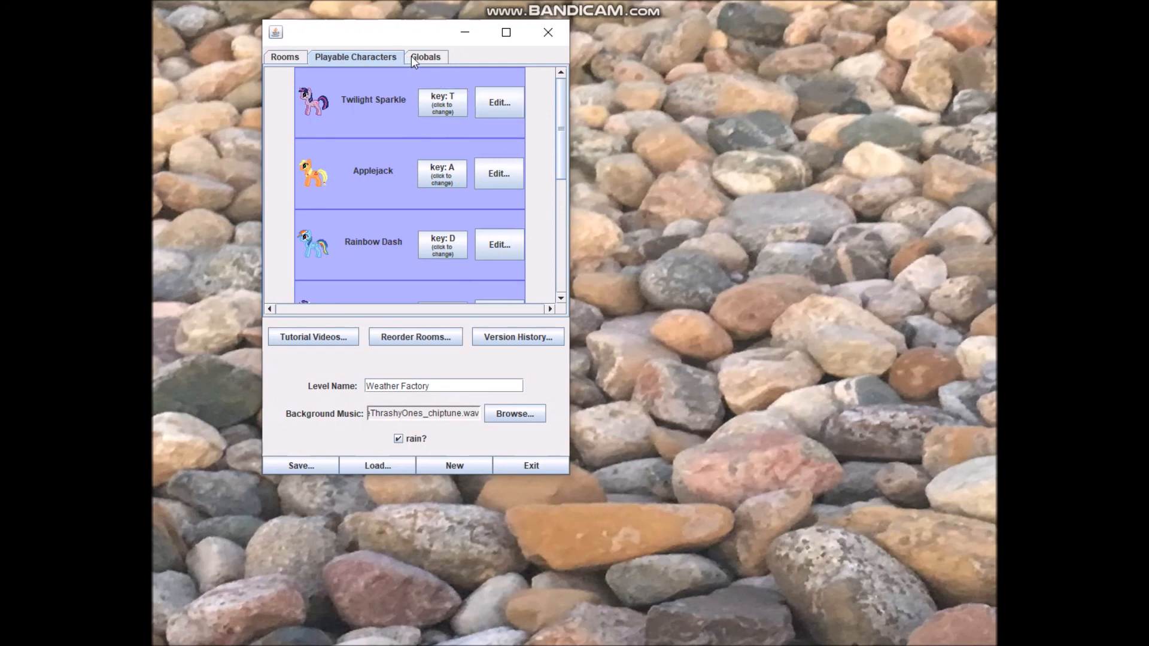
mouse_move(428, 63)
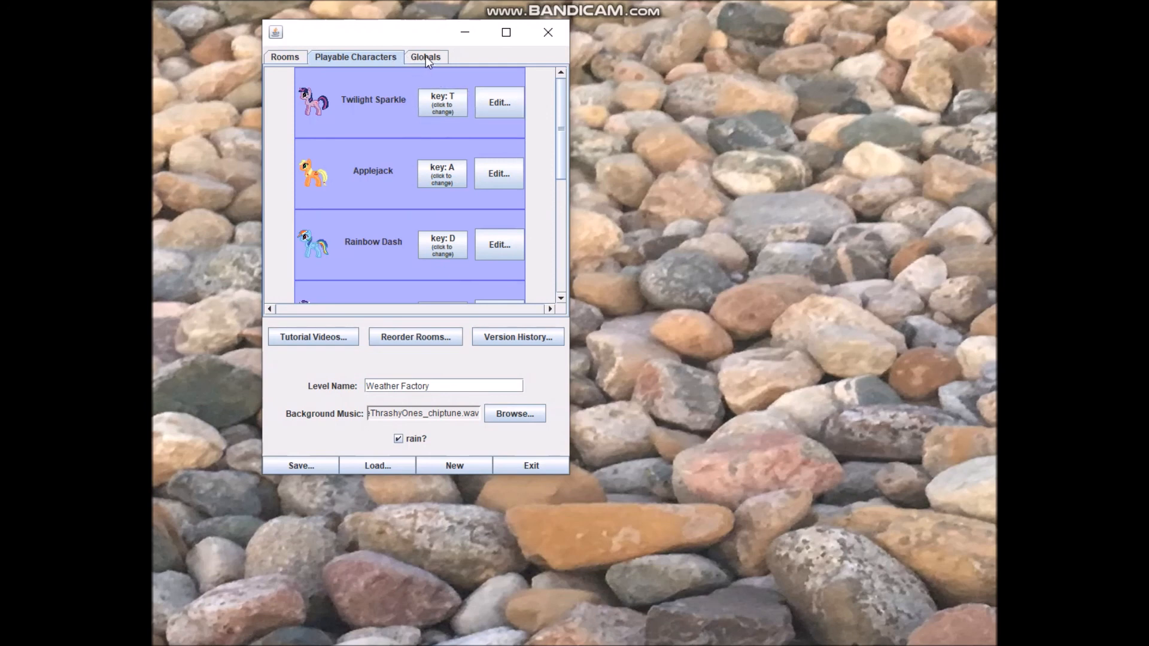
mouse_move(426, 63)
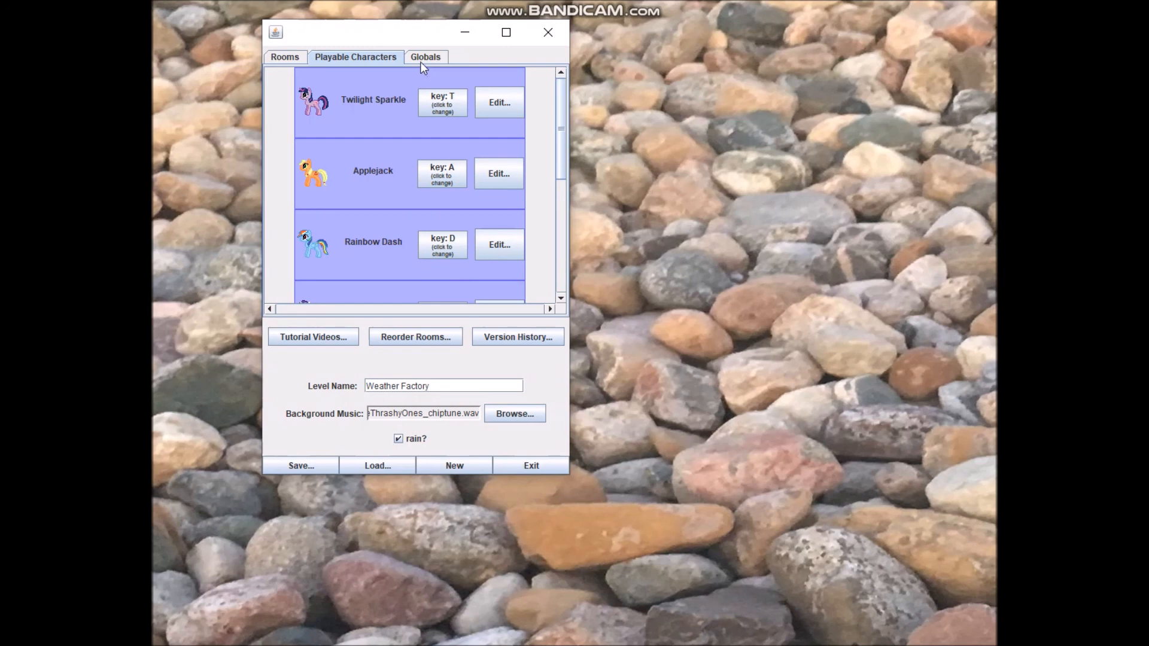
mouse_move(439, 67)
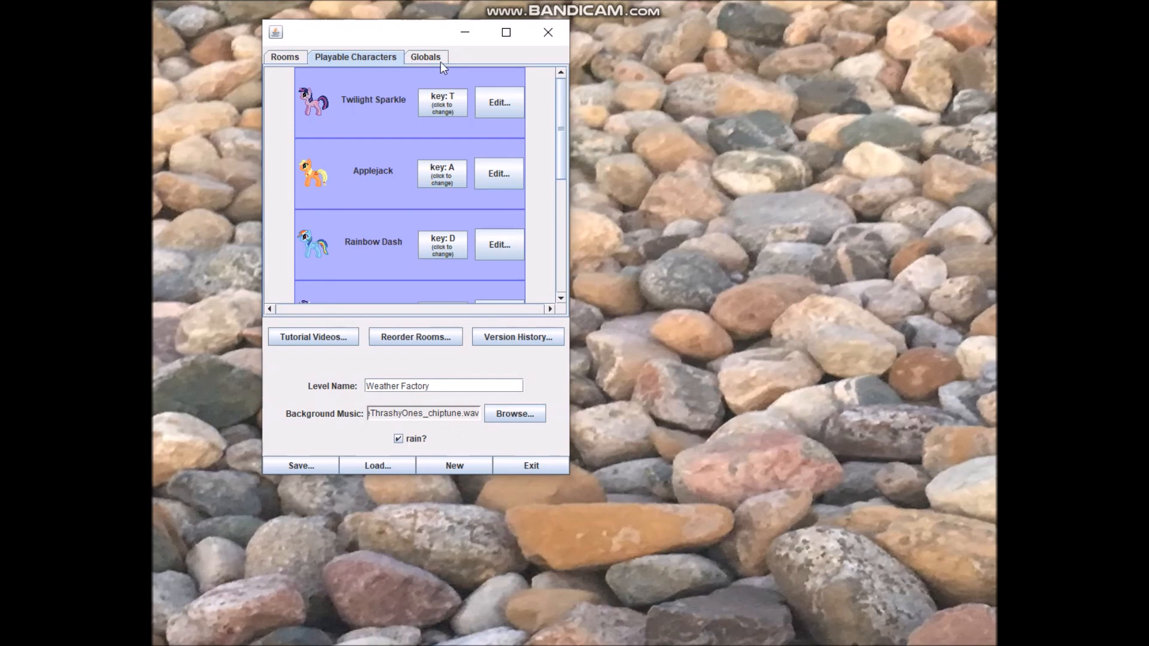
mouse_move(463, 66)
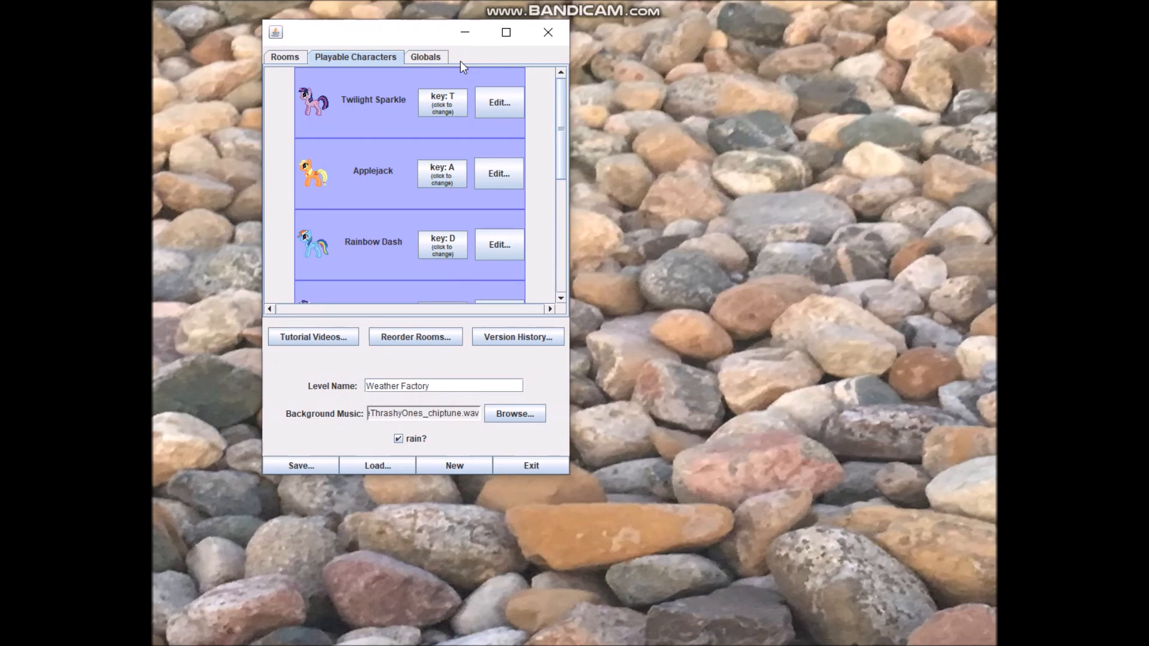
mouse_move(656, 55)
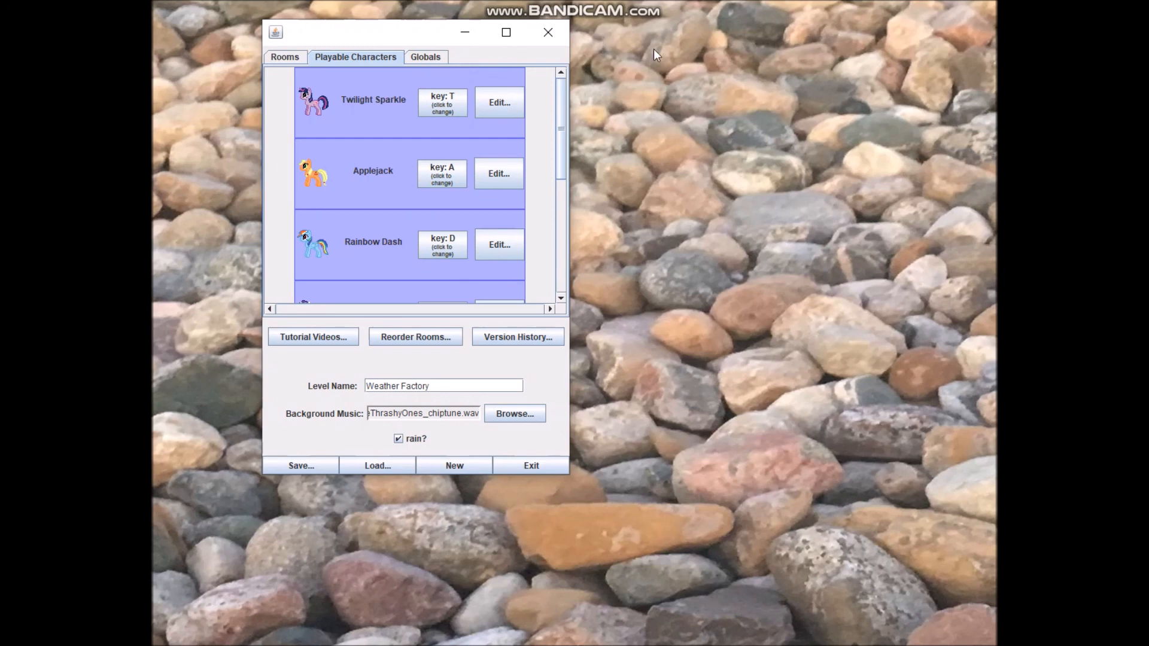
mouse_move(596, 53)
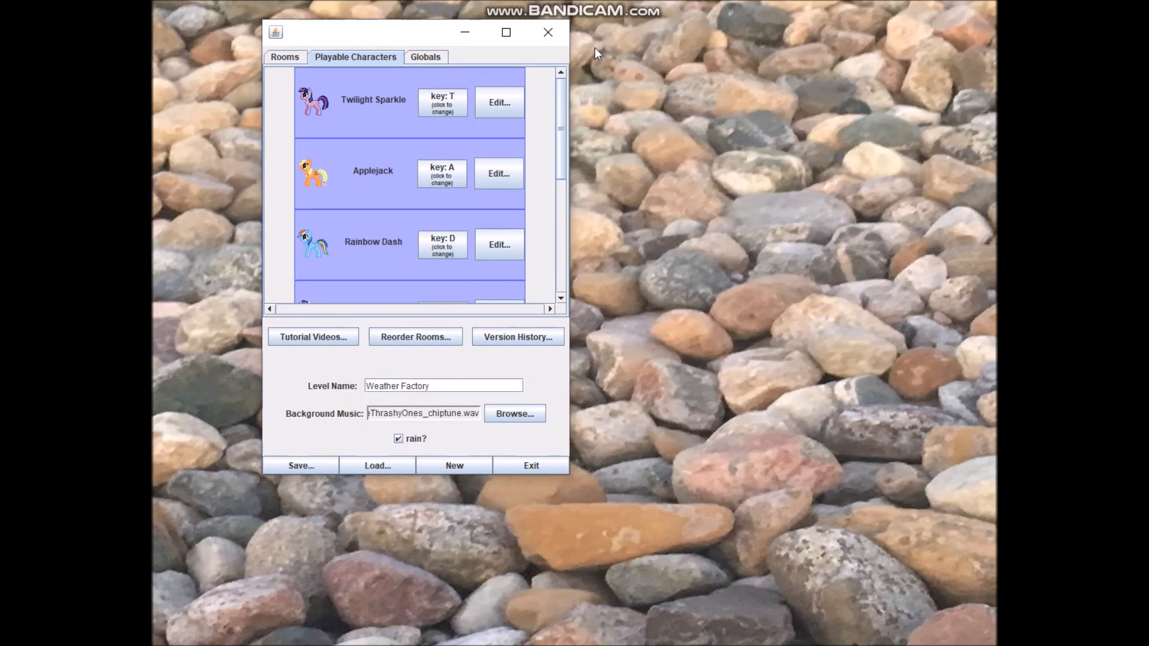
mouse_move(576, 42)
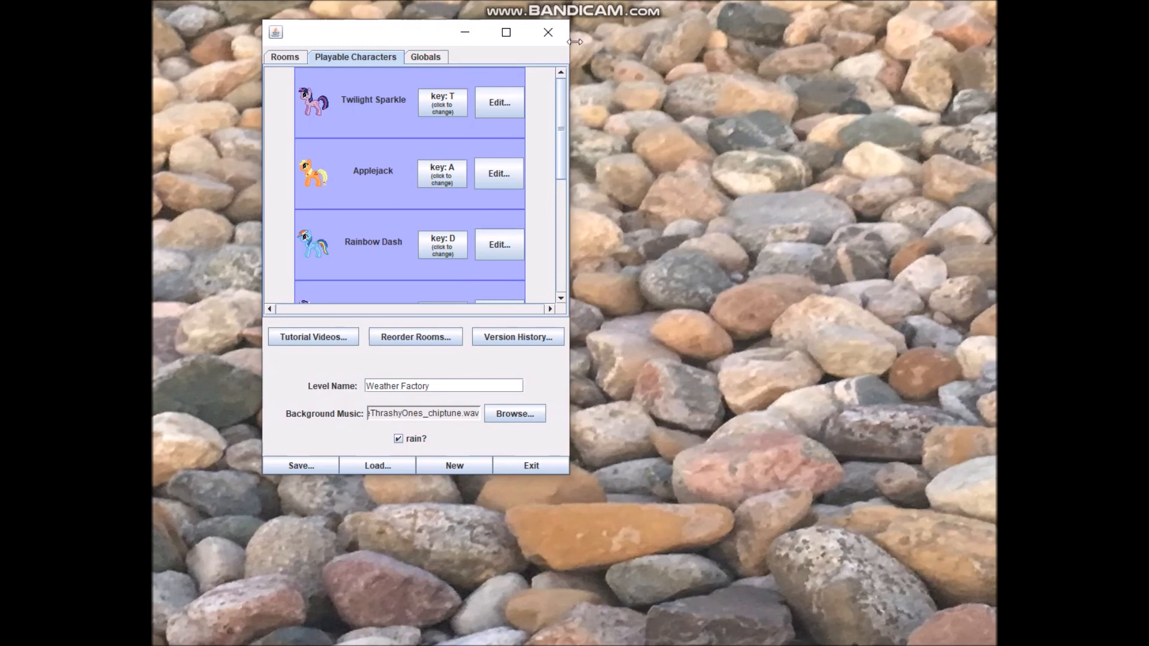